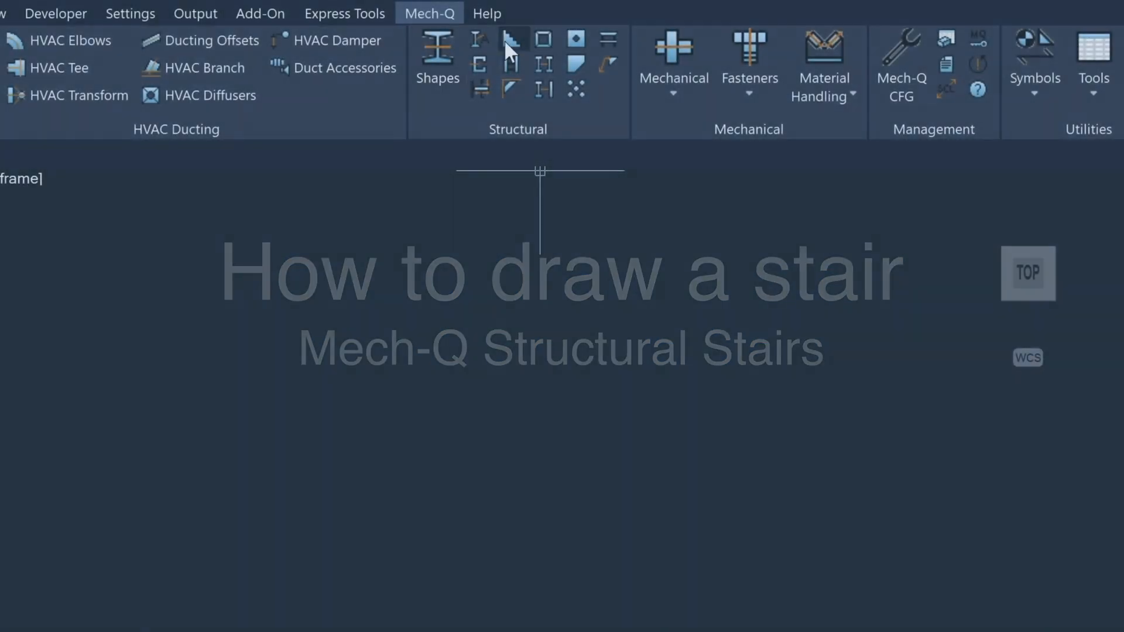
{"action": "mouse_move", "coordinate": [511, 39]}
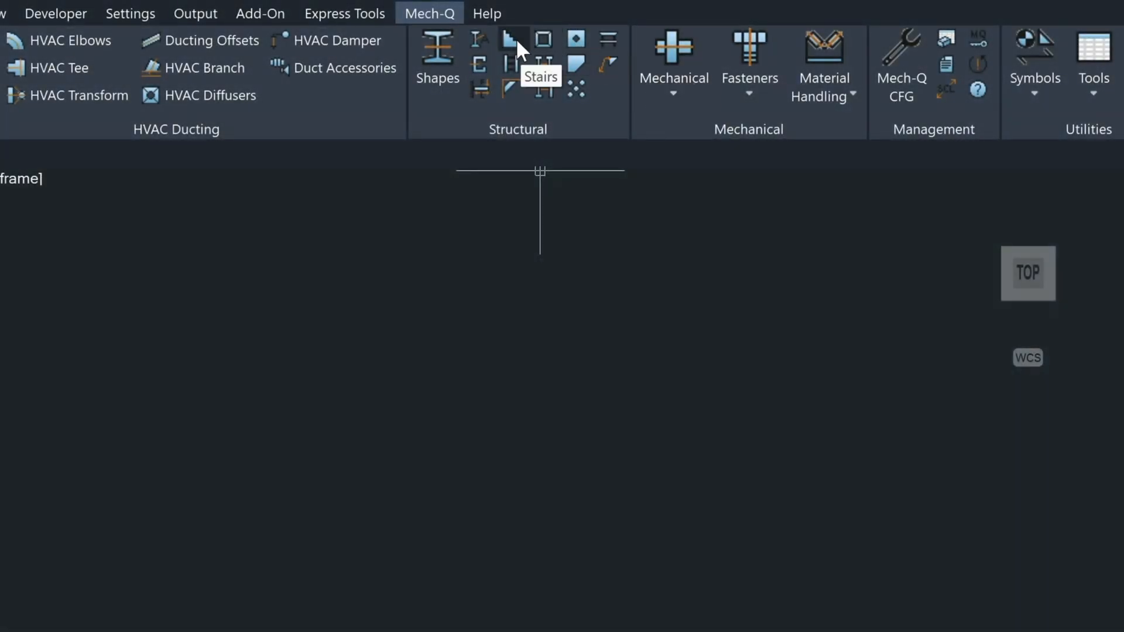
Launch the Mech-Q Stair Drawing Utility from Structural > Stairs and review its options unchanged.
{"action": "left_click", "coordinate": [513, 39]}
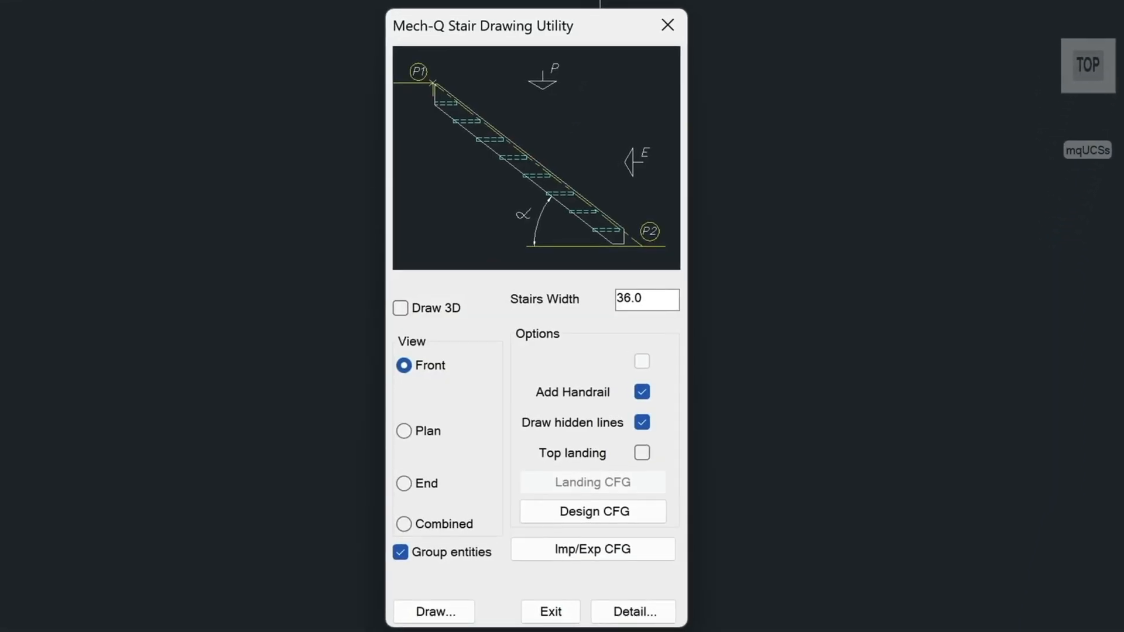
{"action": "mouse_move", "coordinate": [674, 50]}
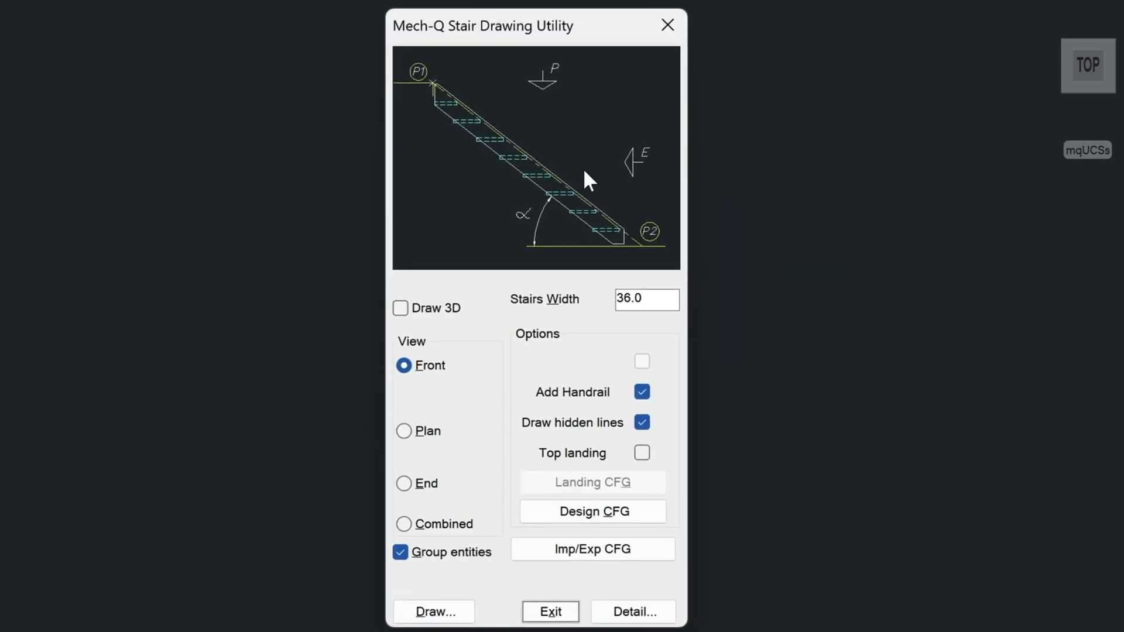
{"action": "mouse_move", "coordinate": [473, 115]}
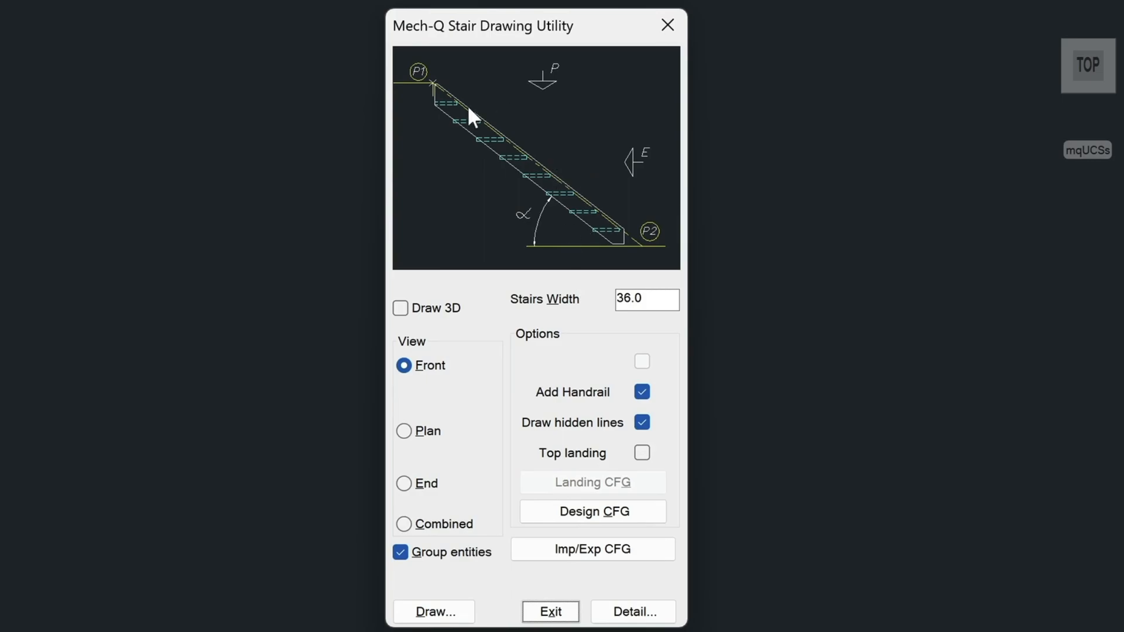
{"action": "mouse_move", "coordinate": [400, 408]}
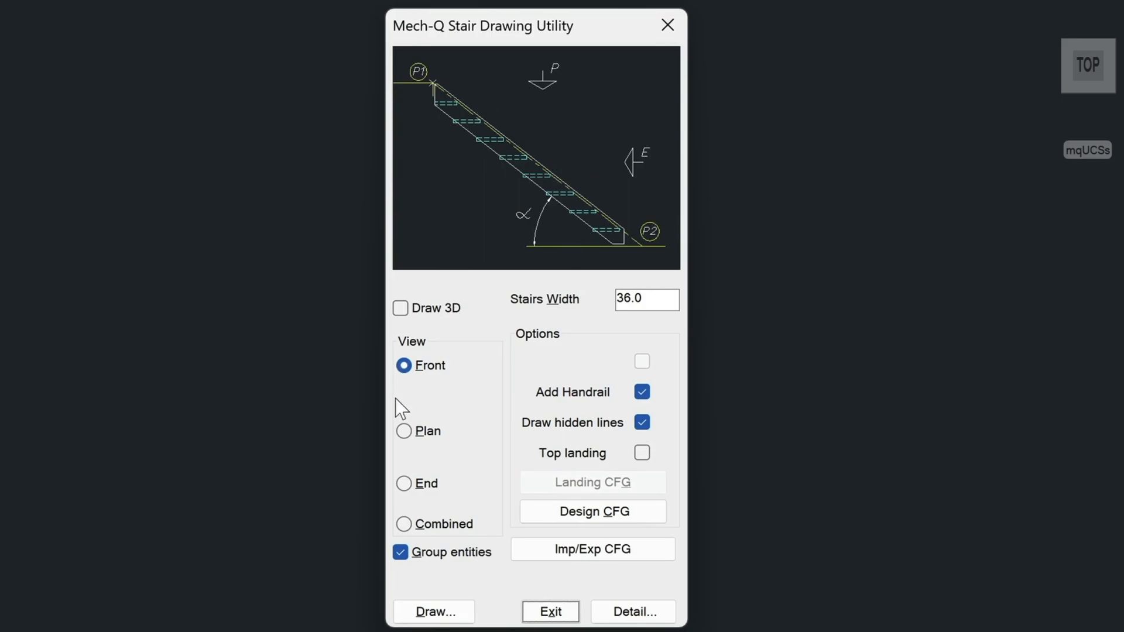
{"action": "mouse_move", "coordinate": [402, 397]}
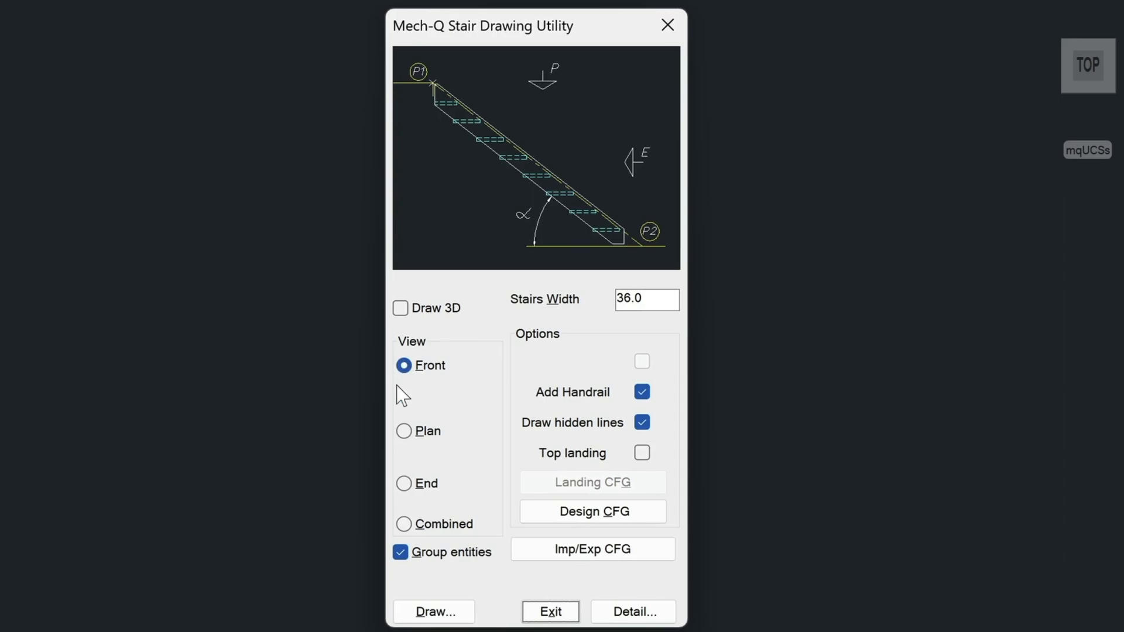
{"action": "mouse_move", "coordinate": [403, 524]}
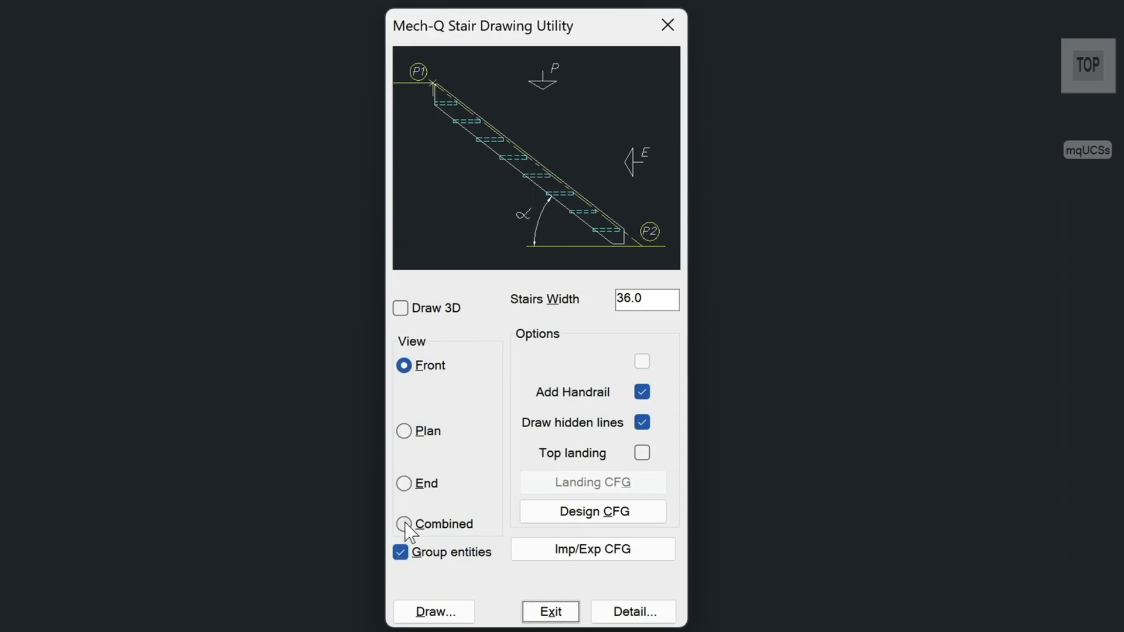
{"action": "mouse_move", "coordinate": [415, 530]}
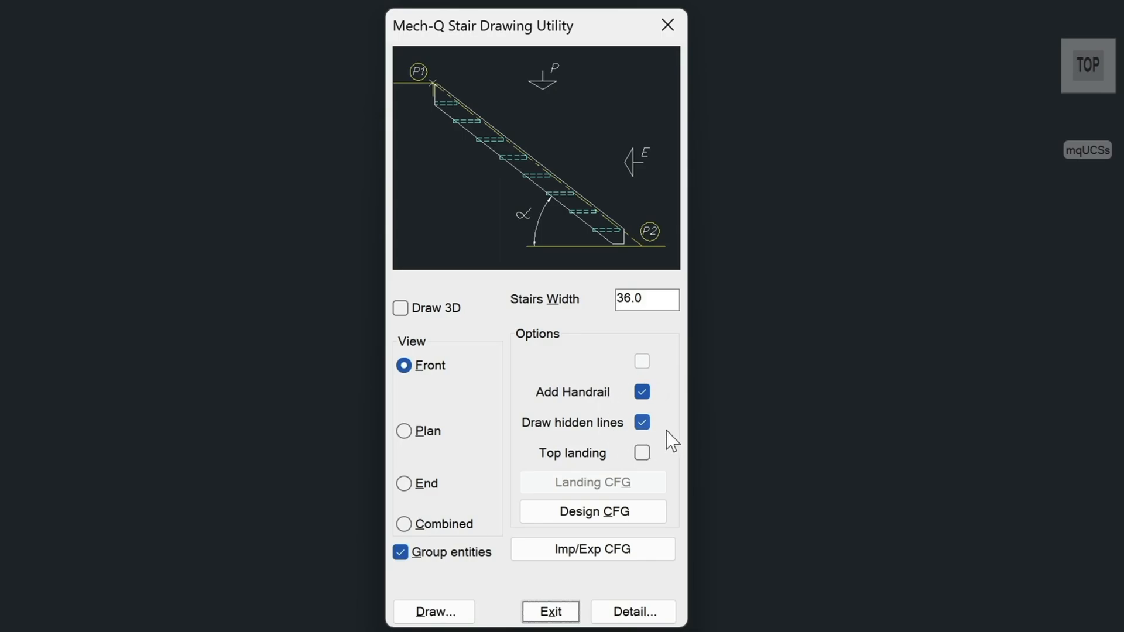
{"action": "mouse_move", "coordinate": [641, 453]}
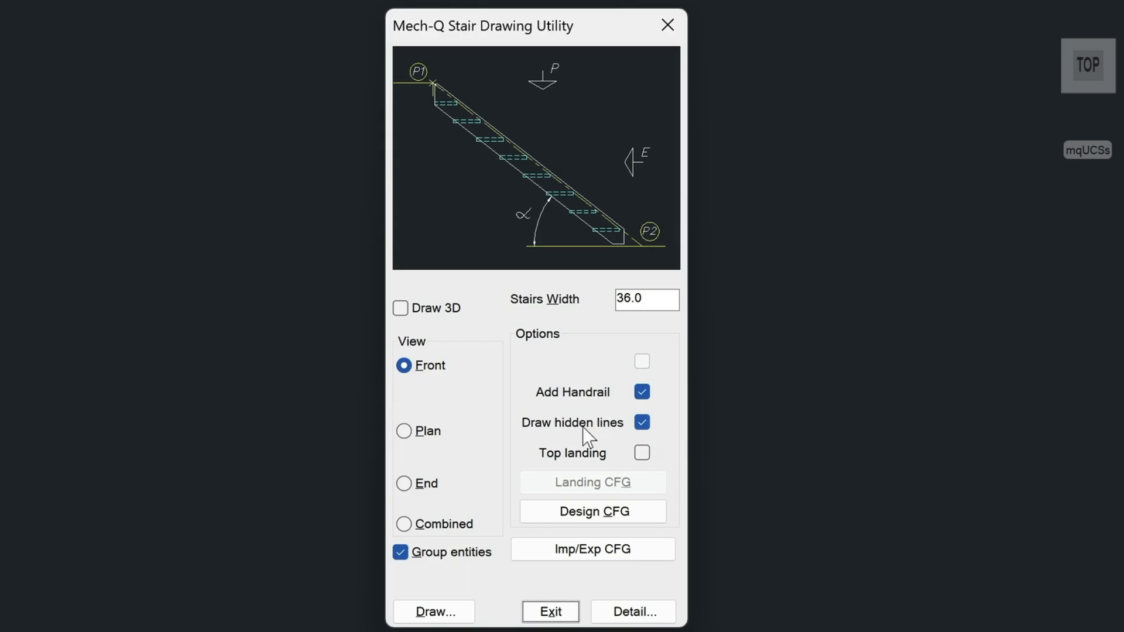
{"action": "left_click", "coordinate": [592, 511]}
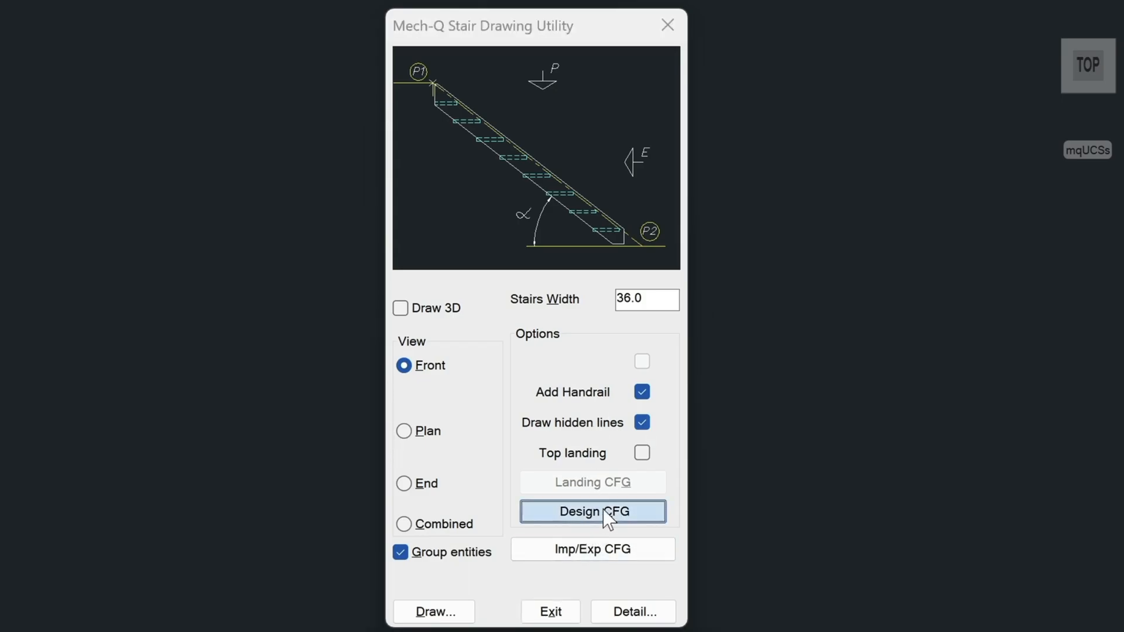
Review the stair design configuration, keeping tread width W at 12.0 and the C8x18.75 stringer.
{"action": "left_click", "coordinate": [591, 511]}
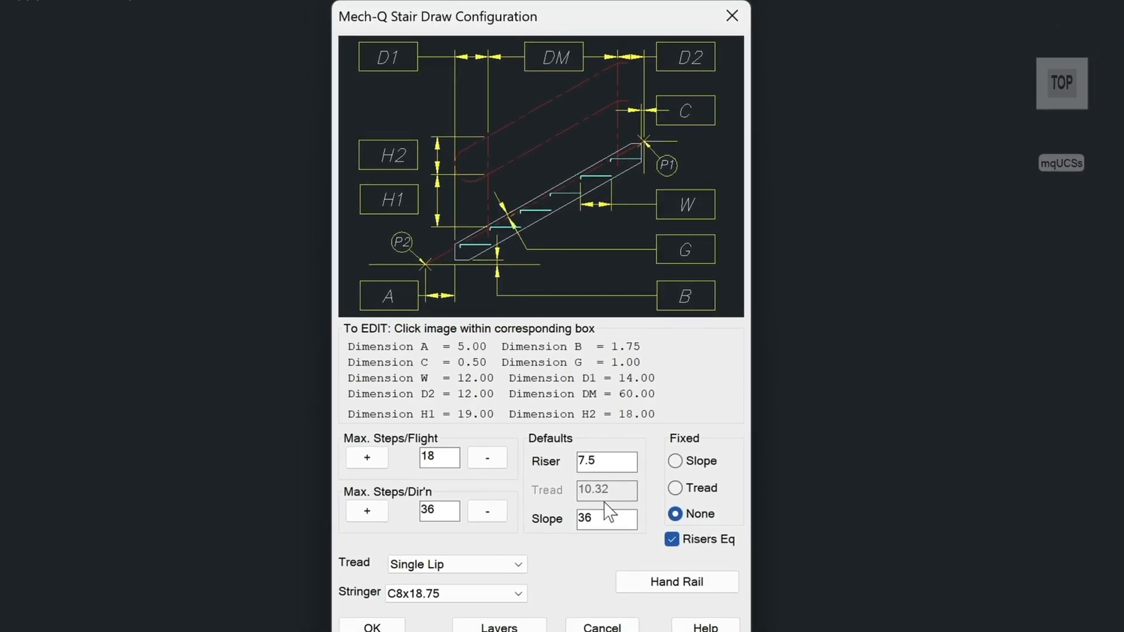
{"action": "mouse_move", "coordinate": [365, 323]}
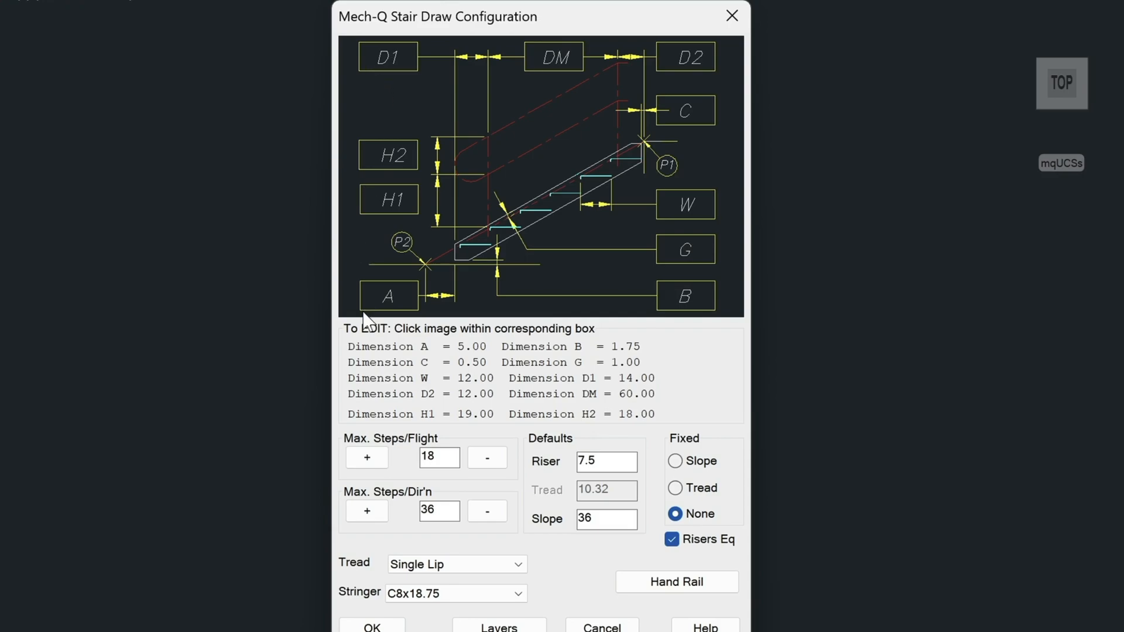
{"action": "mouse_move", "coordinate": [670, 207]}
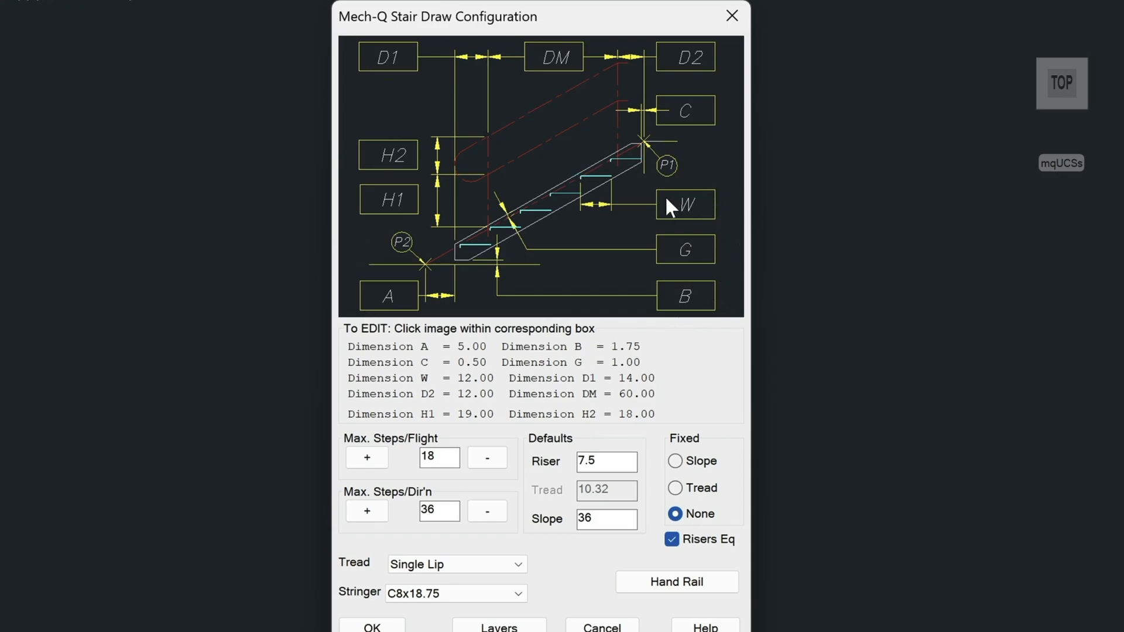
{"action": "mouse_move", "coordinate": [674, 268]}
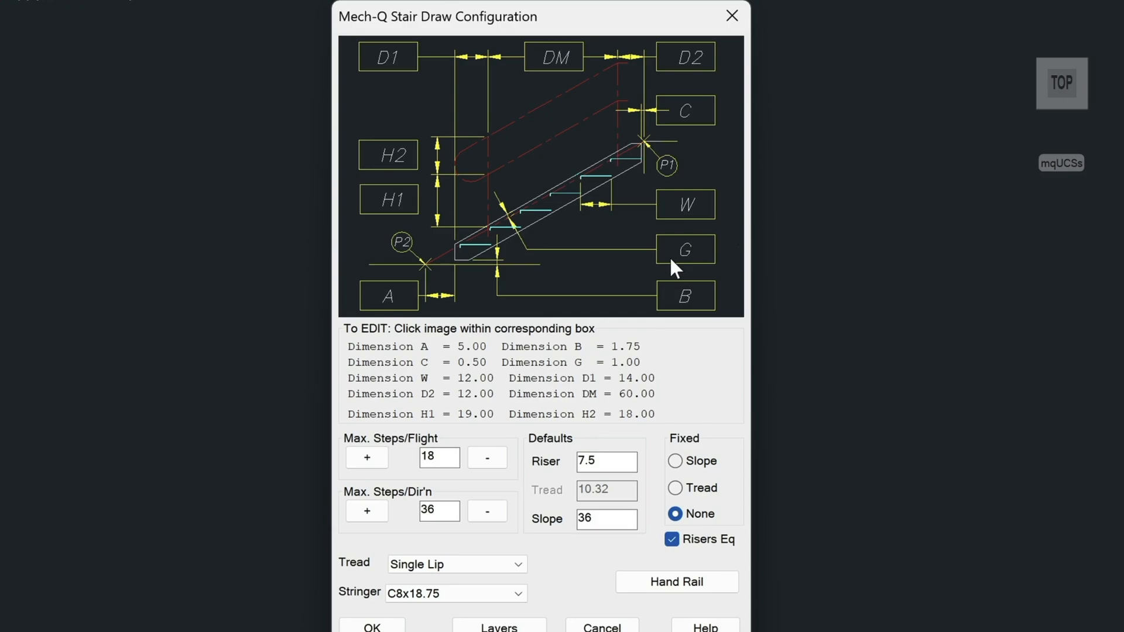
{"action": "mouse_move", "coordinate": [671, 210]}
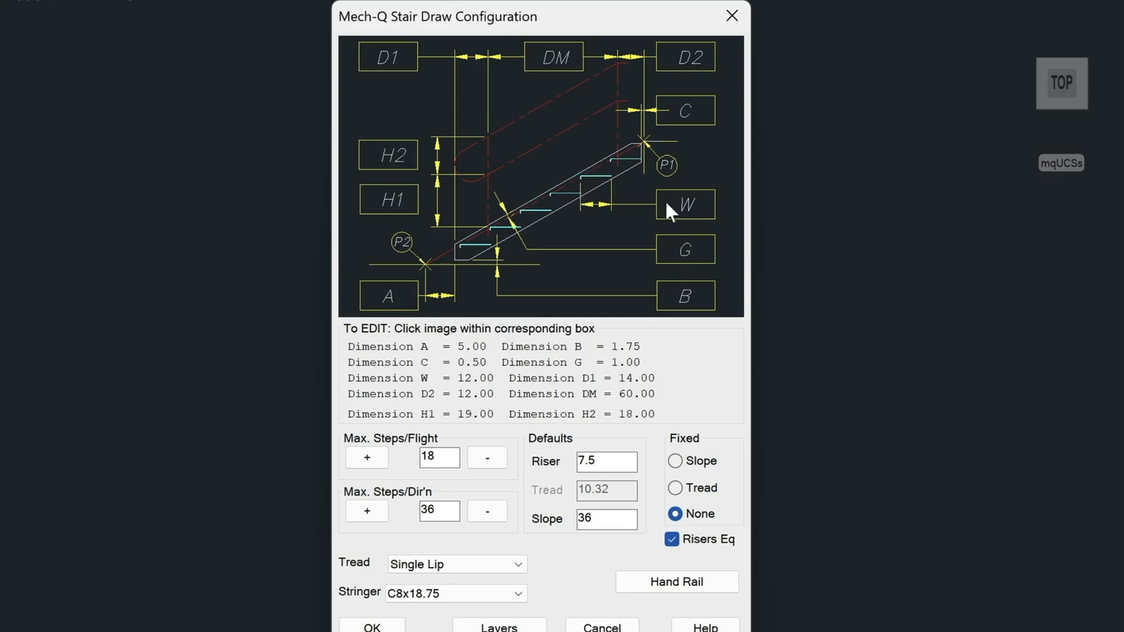
{"action": "mouse_move", "coordinate": [680, 218]}
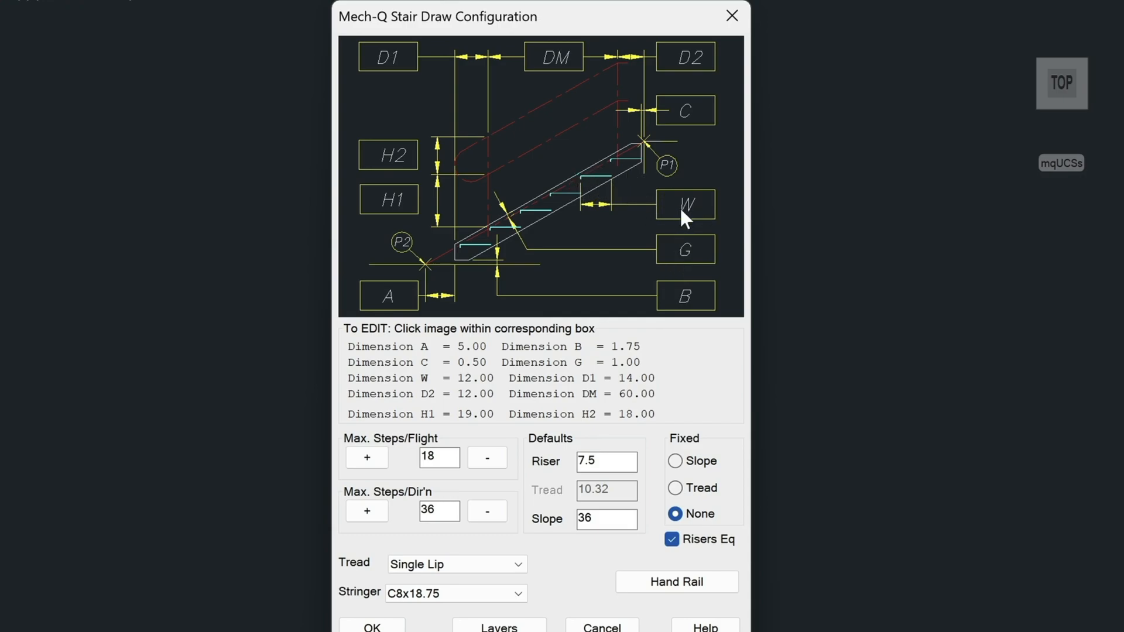
{"action": "left_click", "coordinate": [684, 205]}
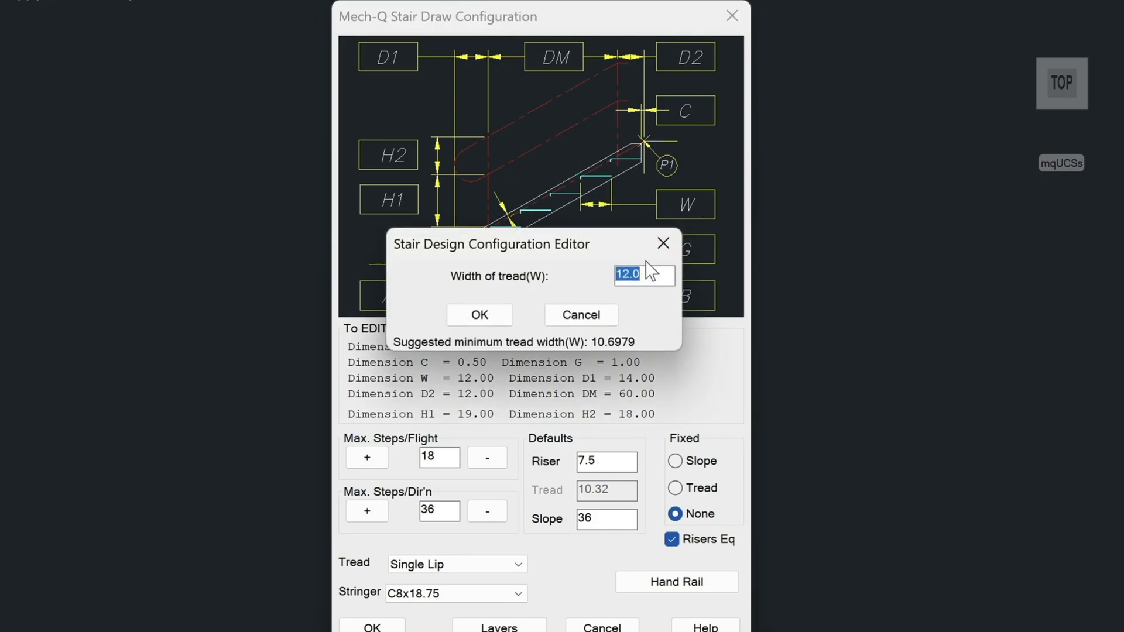
{"action": "left_click", "coordinate": [478, 315]}
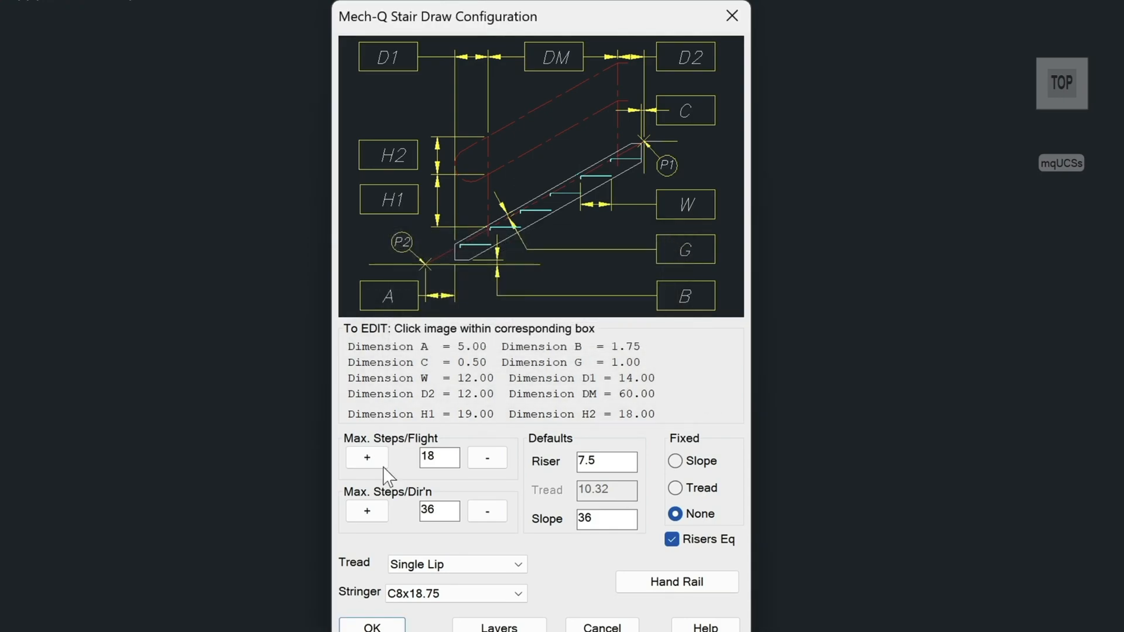
{"action": "mouse_move", "coordinate": [347, 459]}
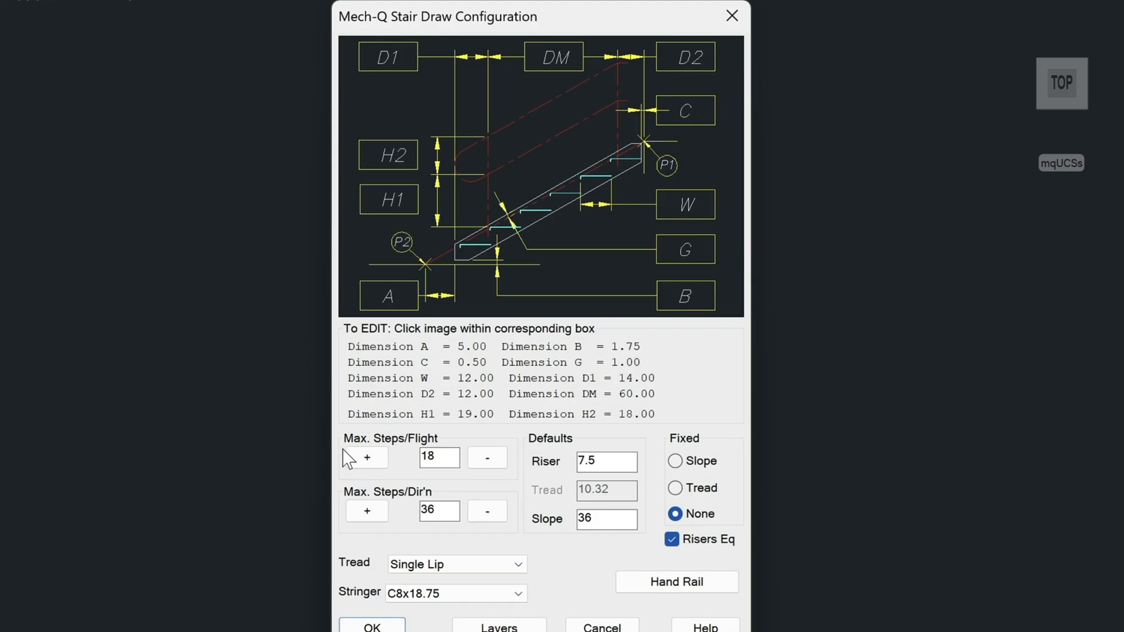
{"action": "mouse_move", "coordinate": [450, 455]}
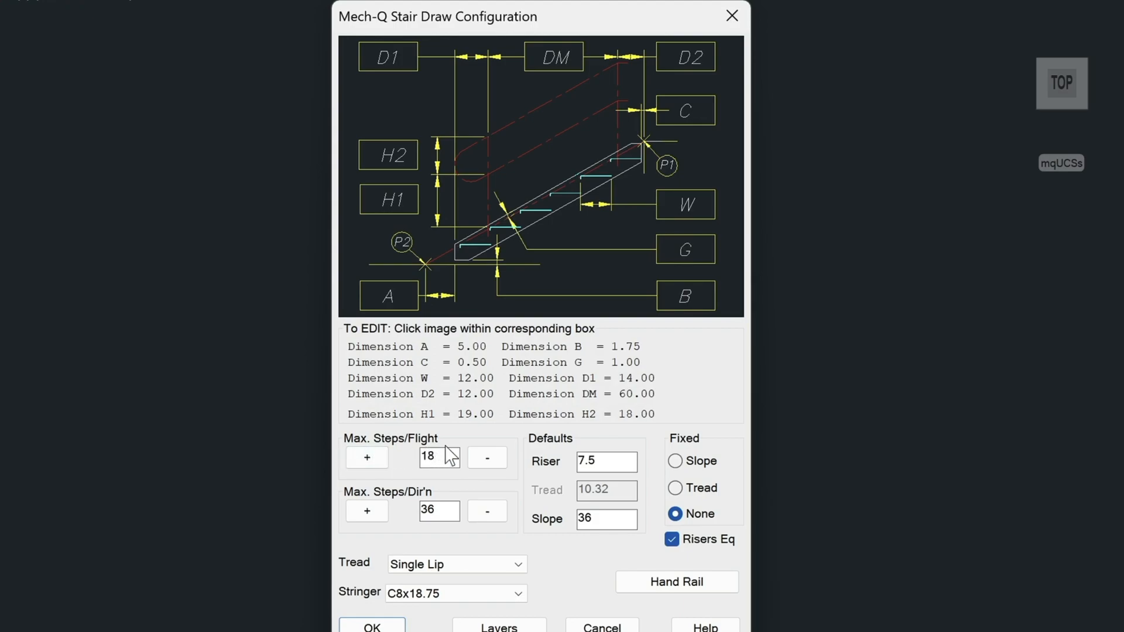
{"action": "mouse_move", "coordinate": [398, 499]}
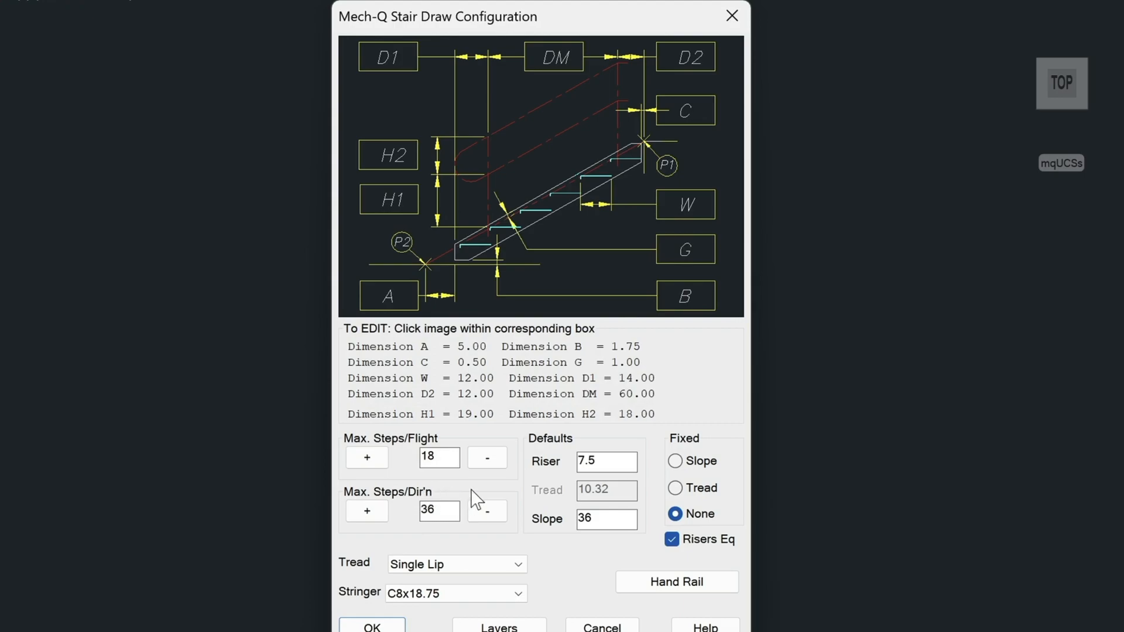
{"action": "mouse_move", "coordinate": [433, 541]}
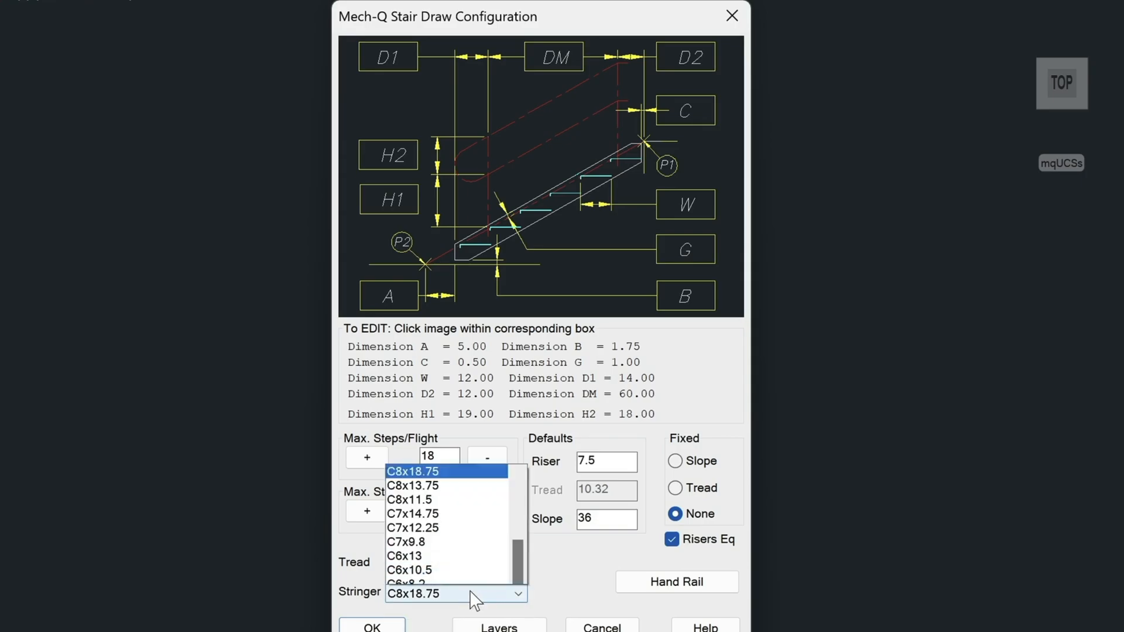
{"action": "left_click", "coordinate": [446, 470]}
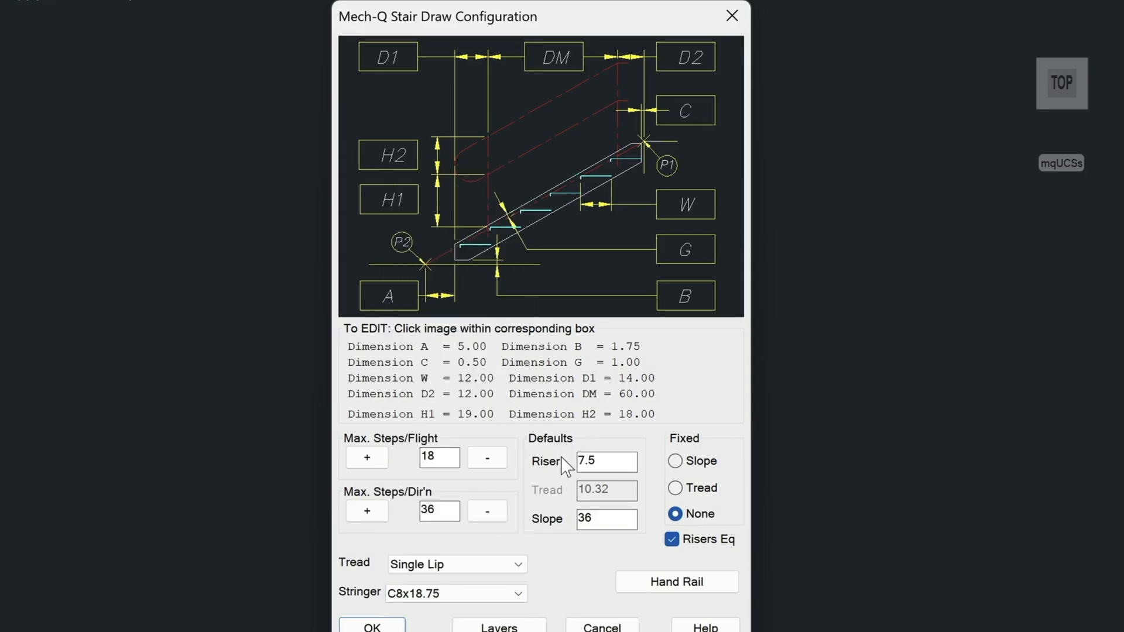
{"action": "mouse_move", "coordinate": [685, 570]}
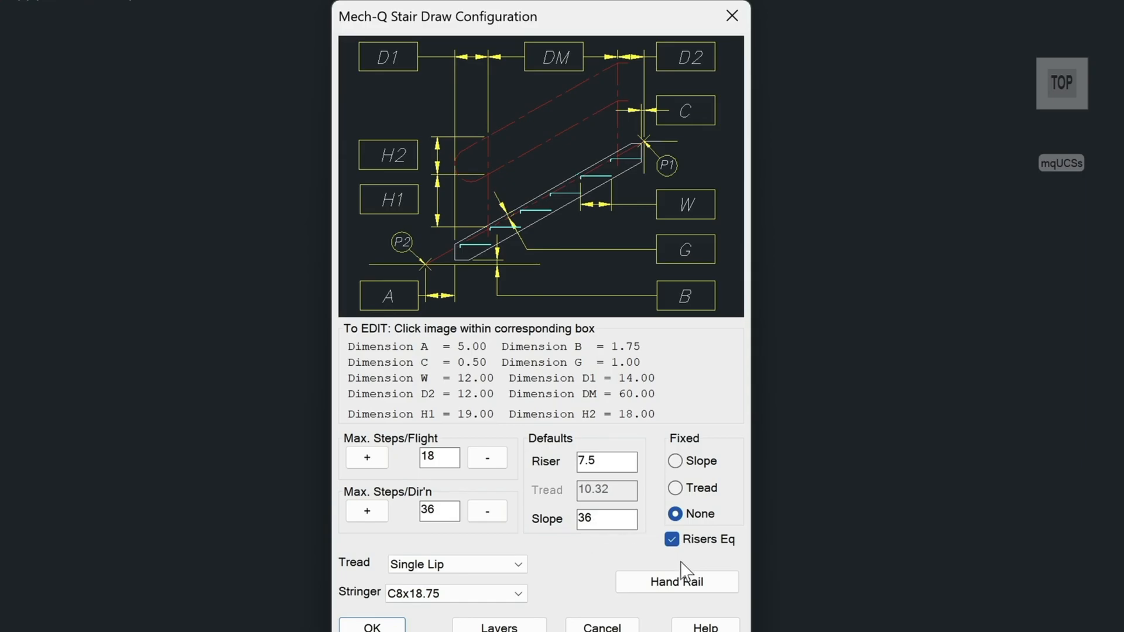
{"action": "left_click", "coordinate": [675, 582]}
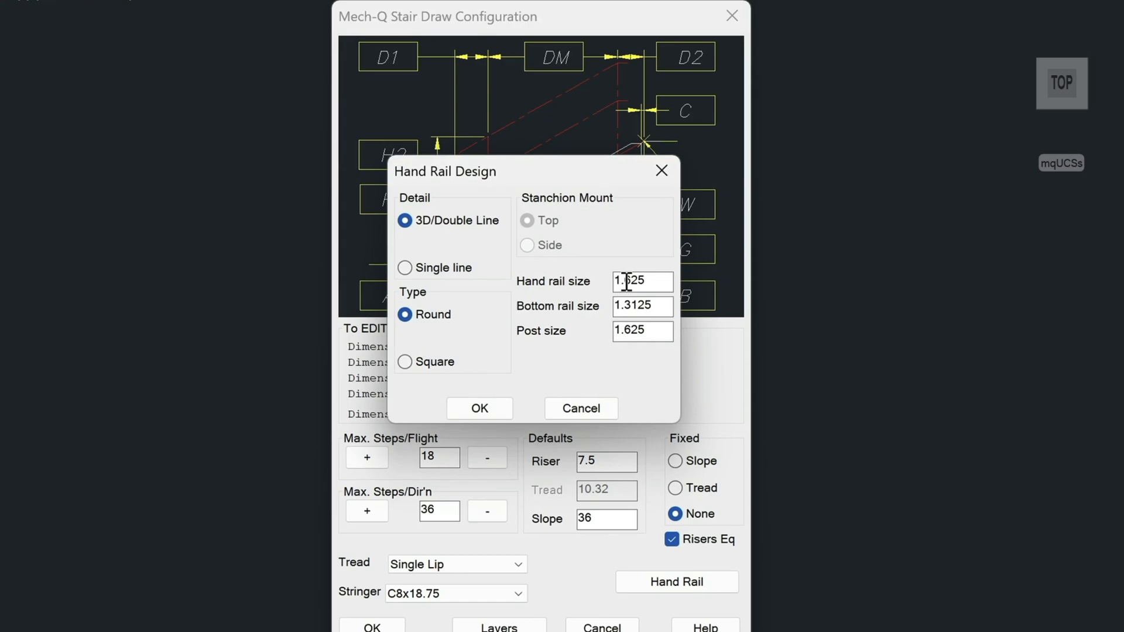
{"action": "mouse_move", "coordinate": [522, 379]}
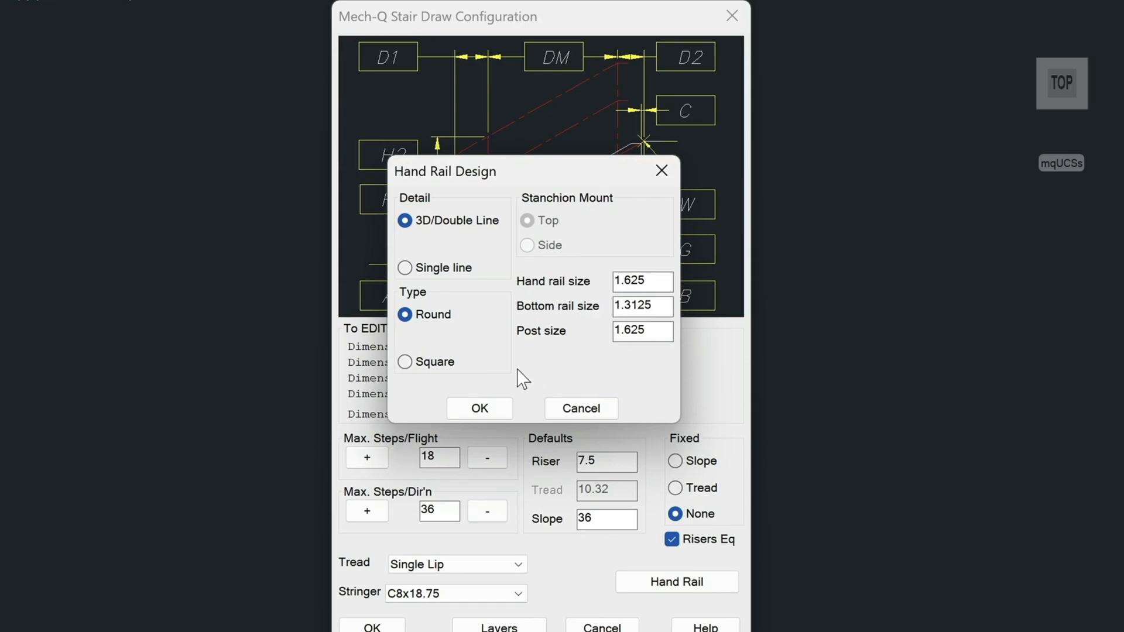
{"action": "left_click", "coordinate": [479, 408]}
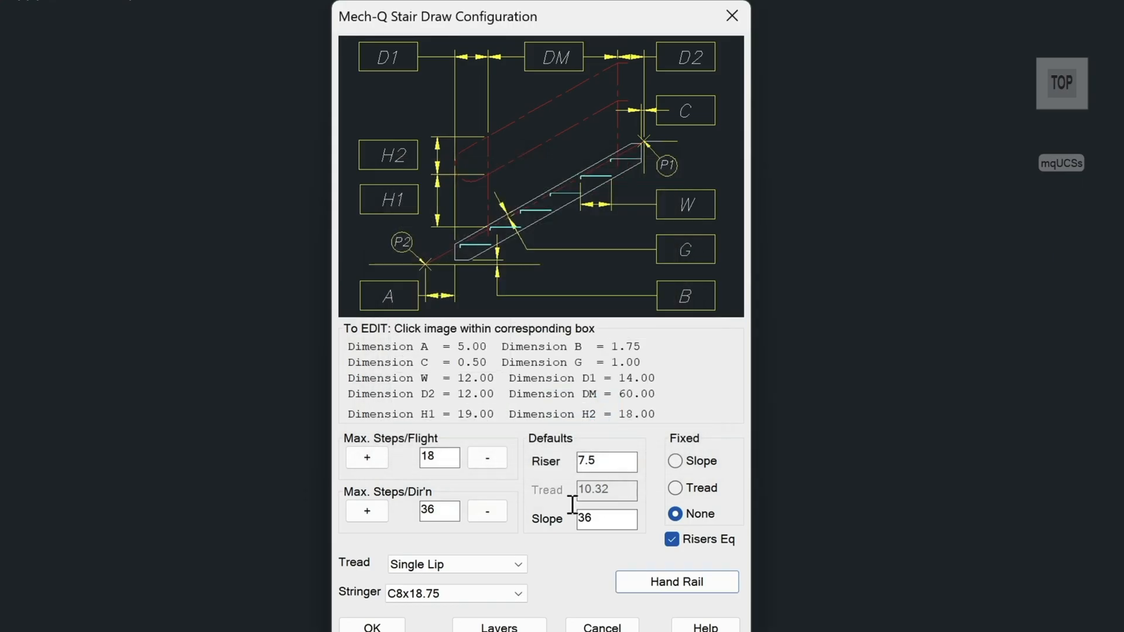
{"action": "left_click", "coordinate": [498, 626]}
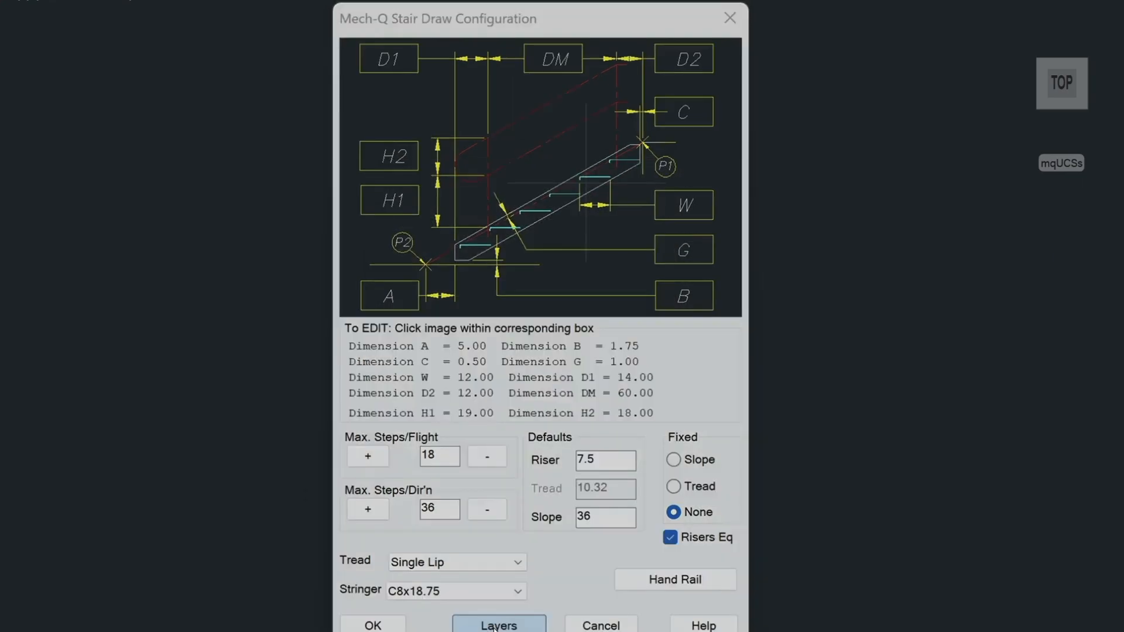
{"action": "left_click", "coordinate": [497, 626]}
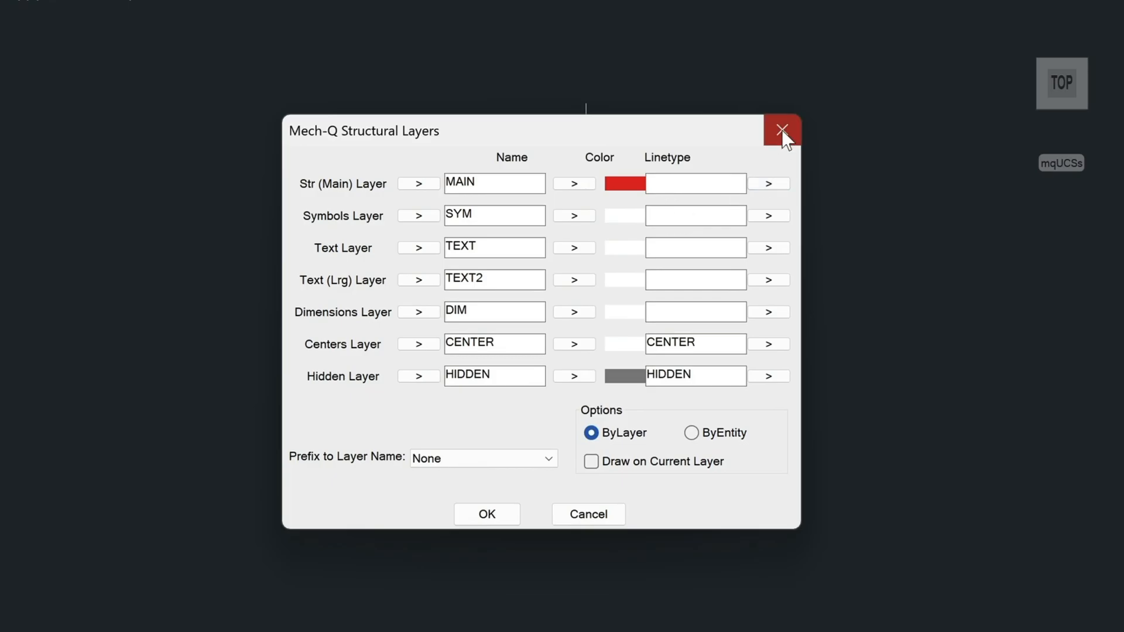
{"action": "left_click", "coordinate": [782, 130]}
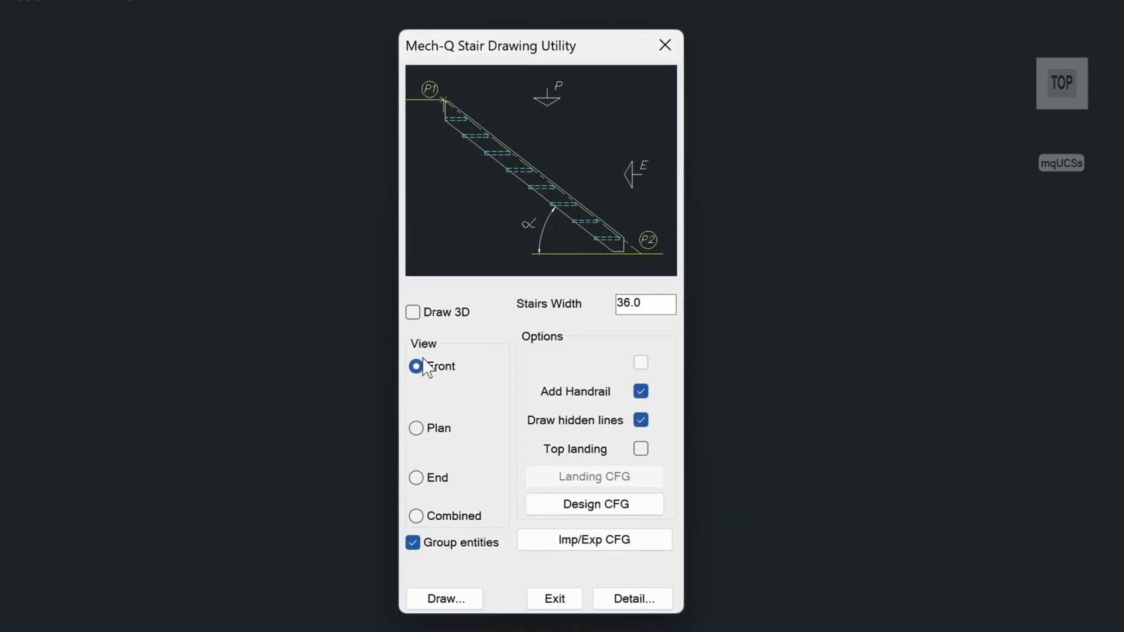
{"action": "mouse_move", "coordinate": [436, 399]}
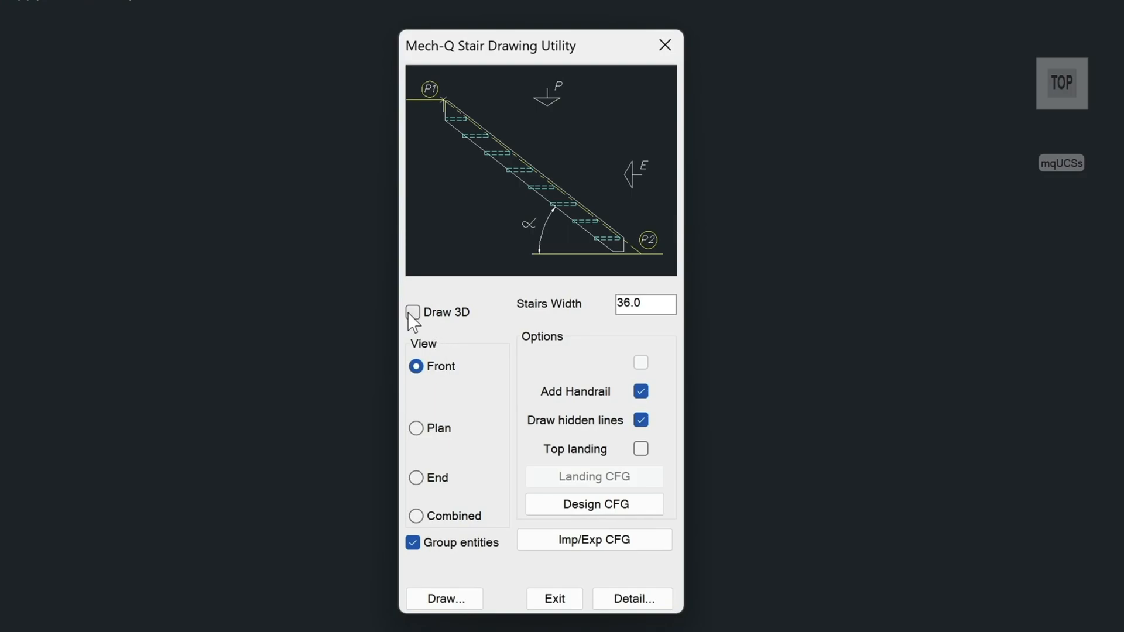
{"action": "mouse_move", "coordinate": [464, 323]}
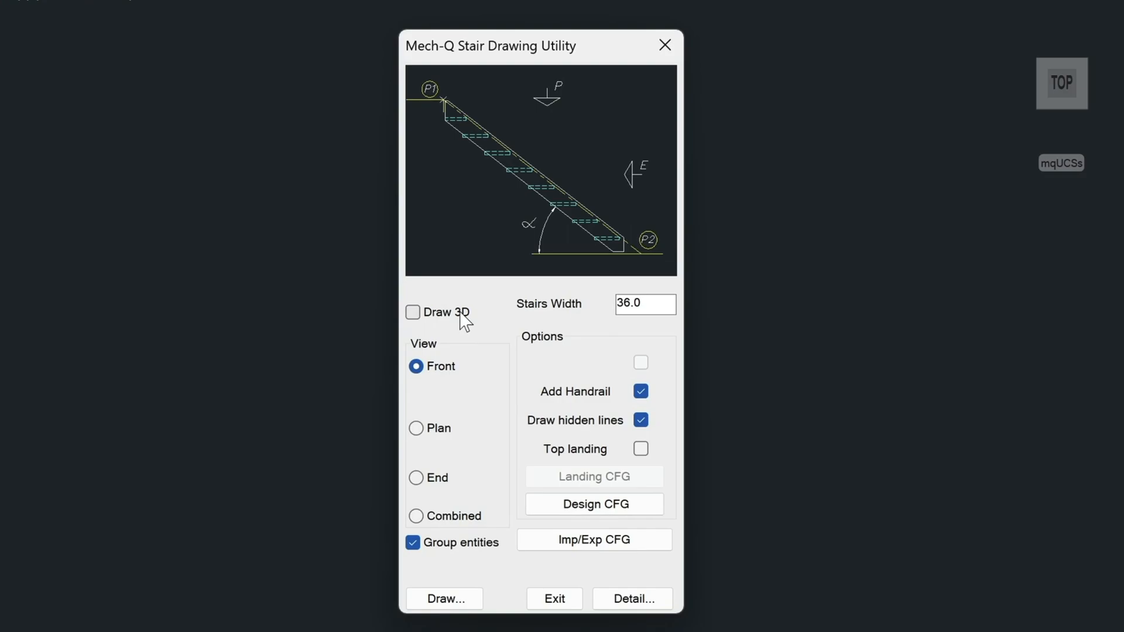
{"action": "mouse_move", "coordinate": [459, 482]}
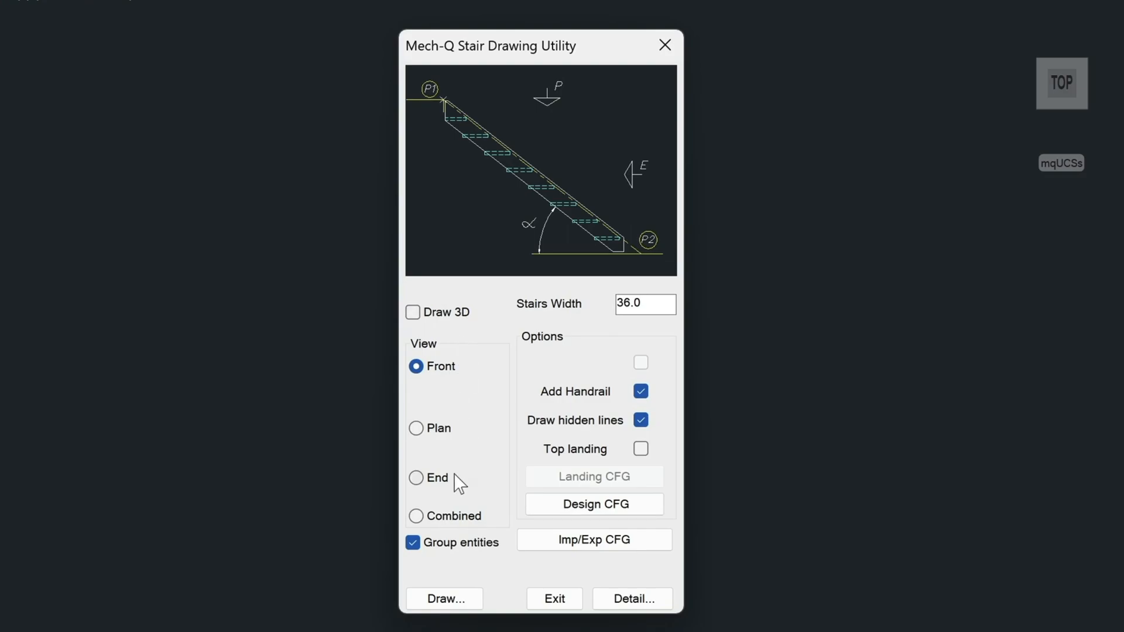
Choose the Combined view (front, plan and end) for the stair and begin placing it.
{"action": "left_click", "coordinate": [415, 515]}
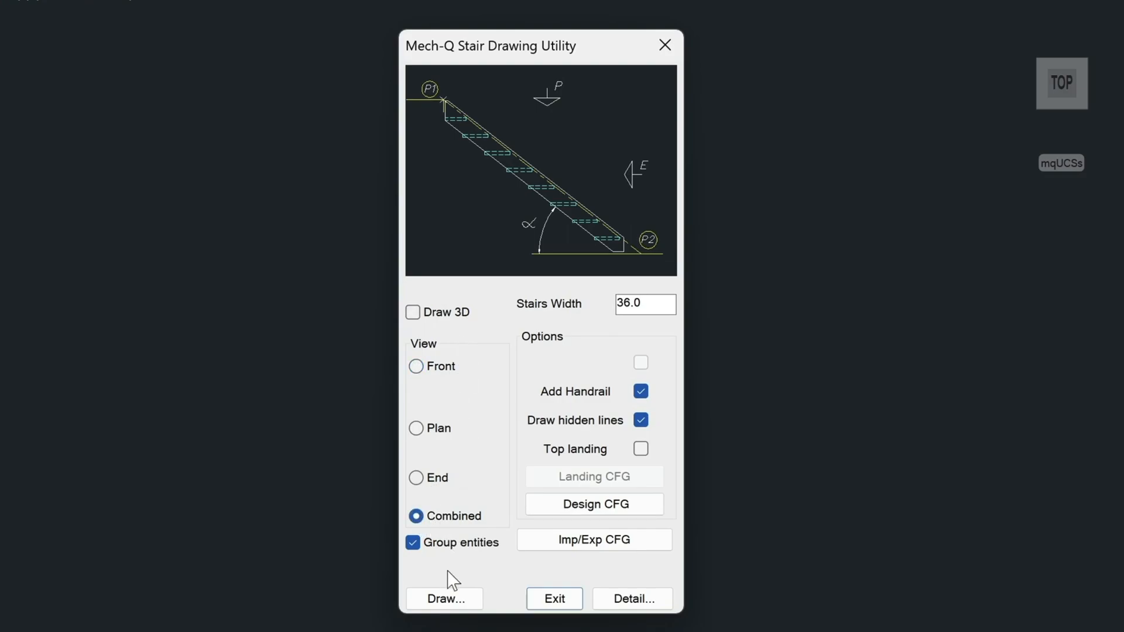
{"action": "left_click", "coordinate": [444, 598]}
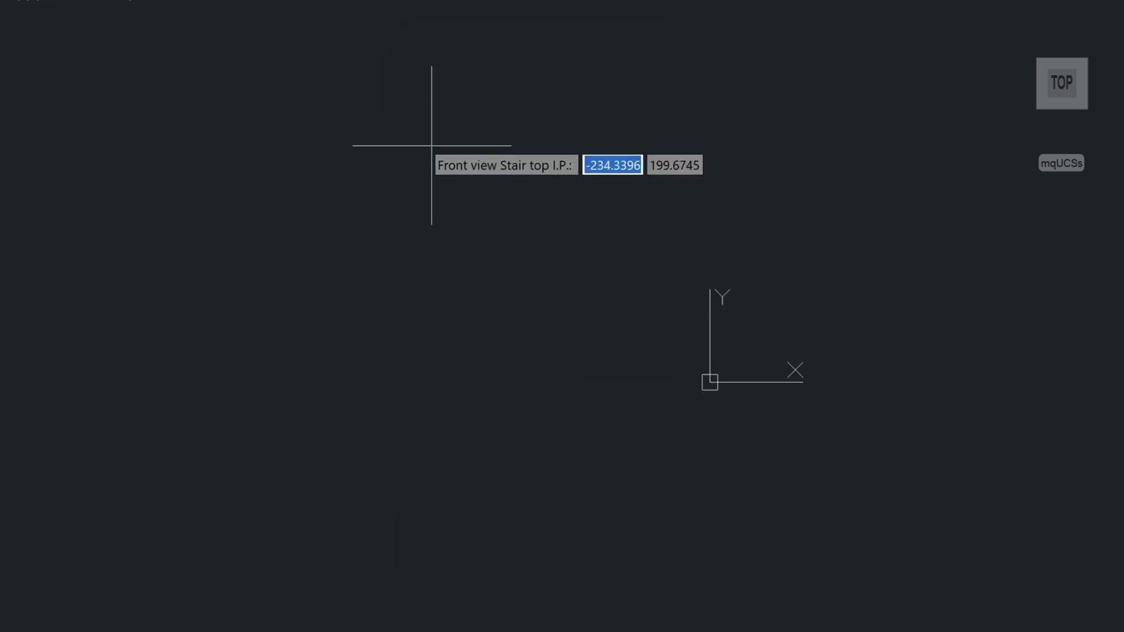
{"action": "mouse_move", "coordinate": [380, 115]}
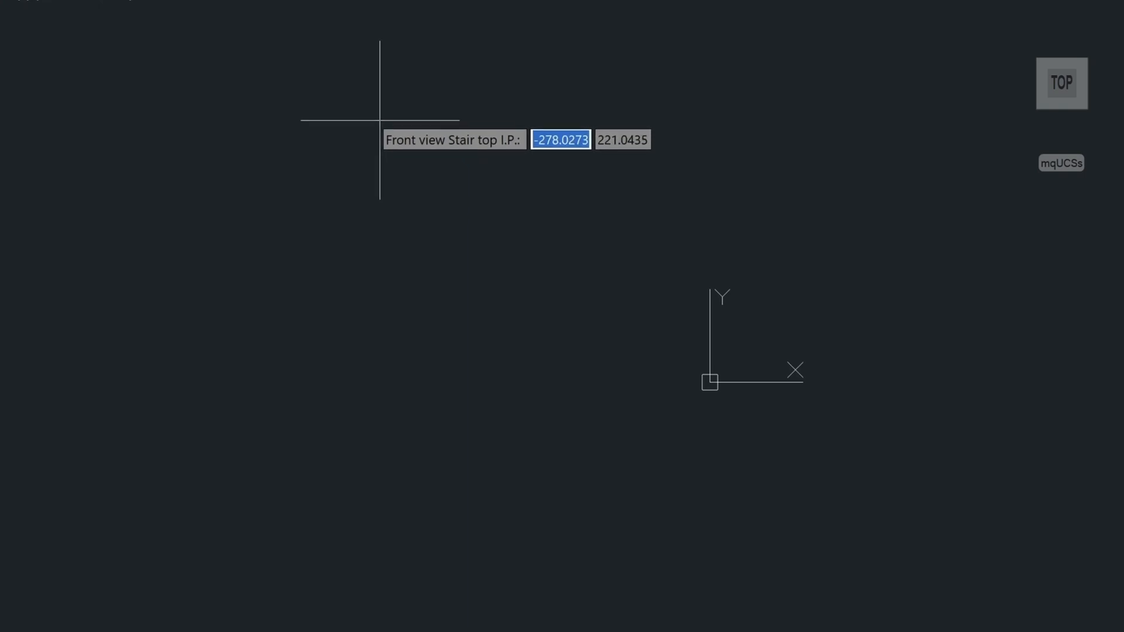
{"action": "mouse_move", "coordinate": [398, 93]}
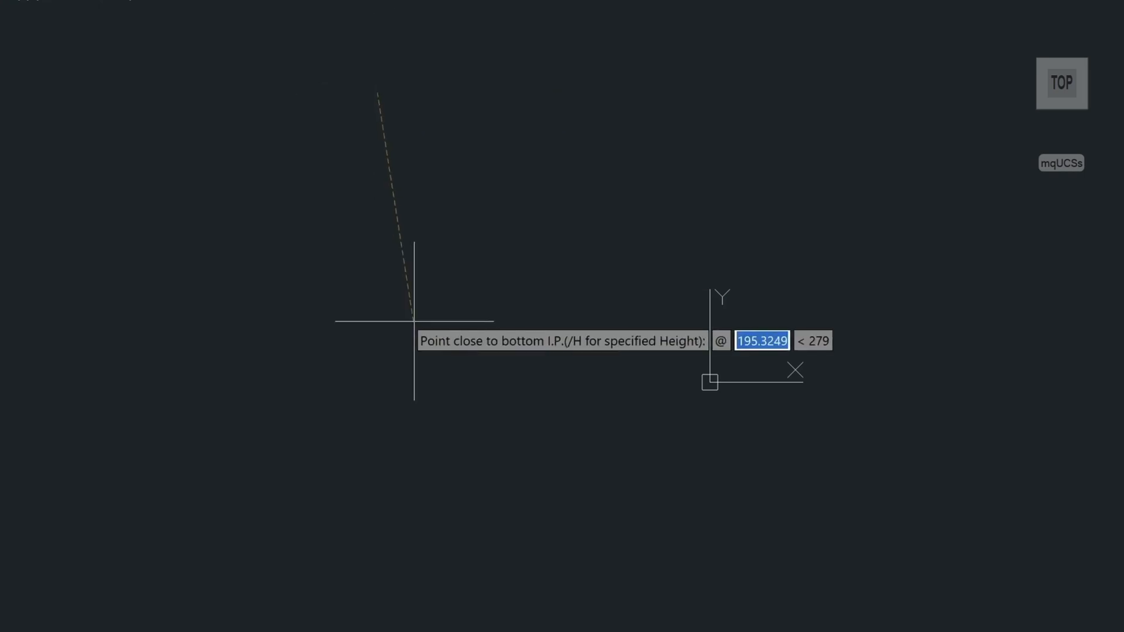
{"action": "mouse_move", "coordinate": [422, 437]}
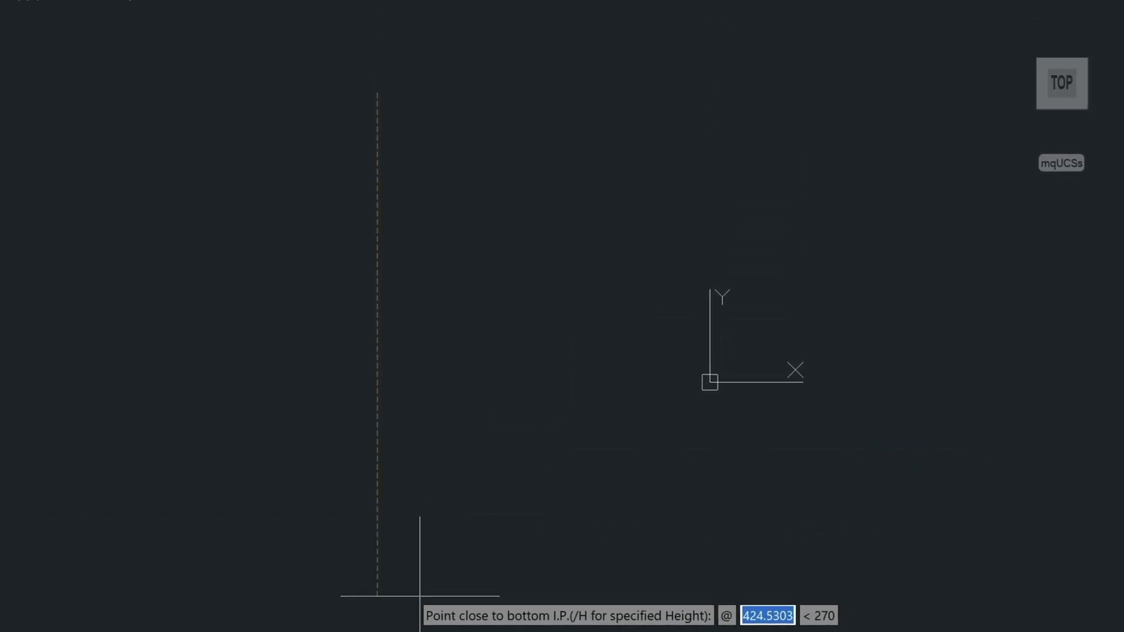
Enter 10 and 1 for the top and bottom points, then accept the 16-step design.
{"action": "type", "text": "10"}
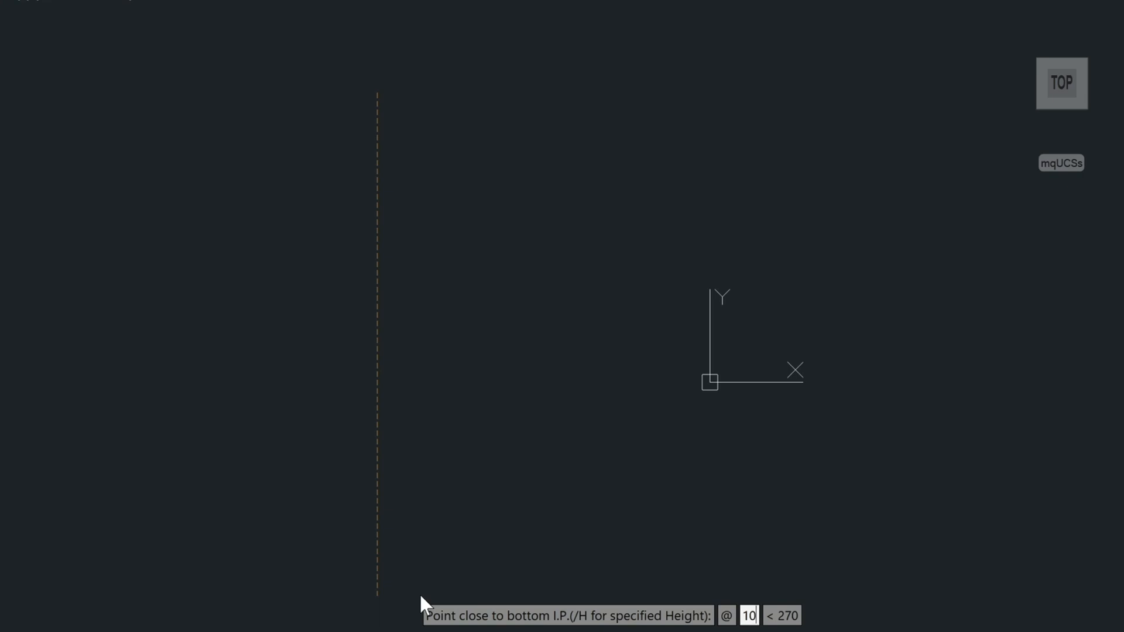
{"action": "type", "text": "1"}
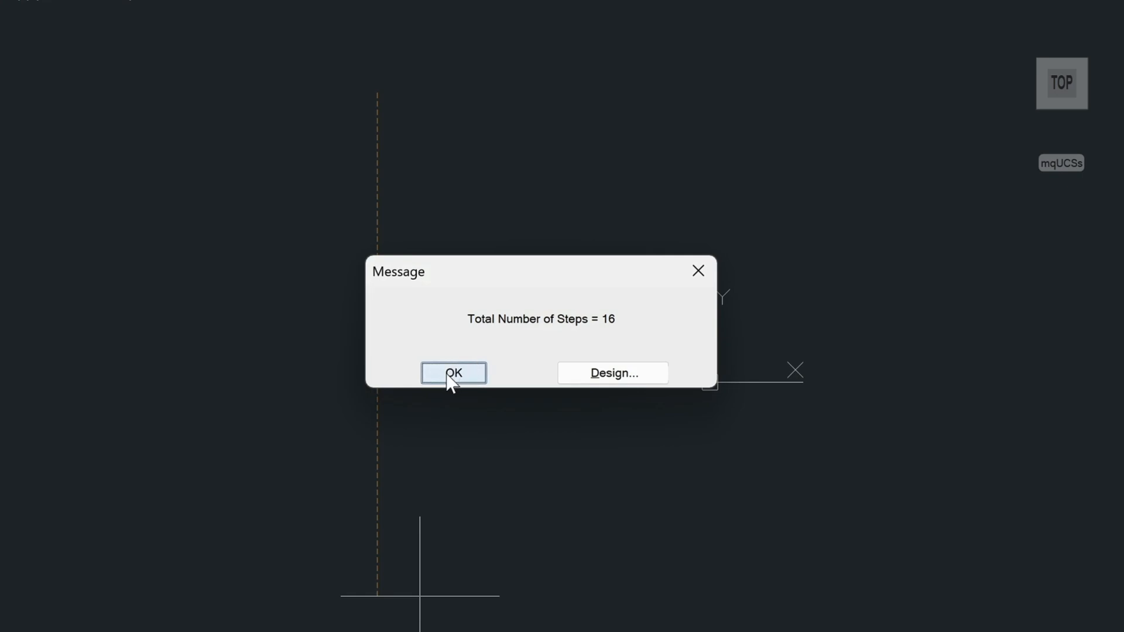
{"action": "left_click", "coordinate": [453, 373]}
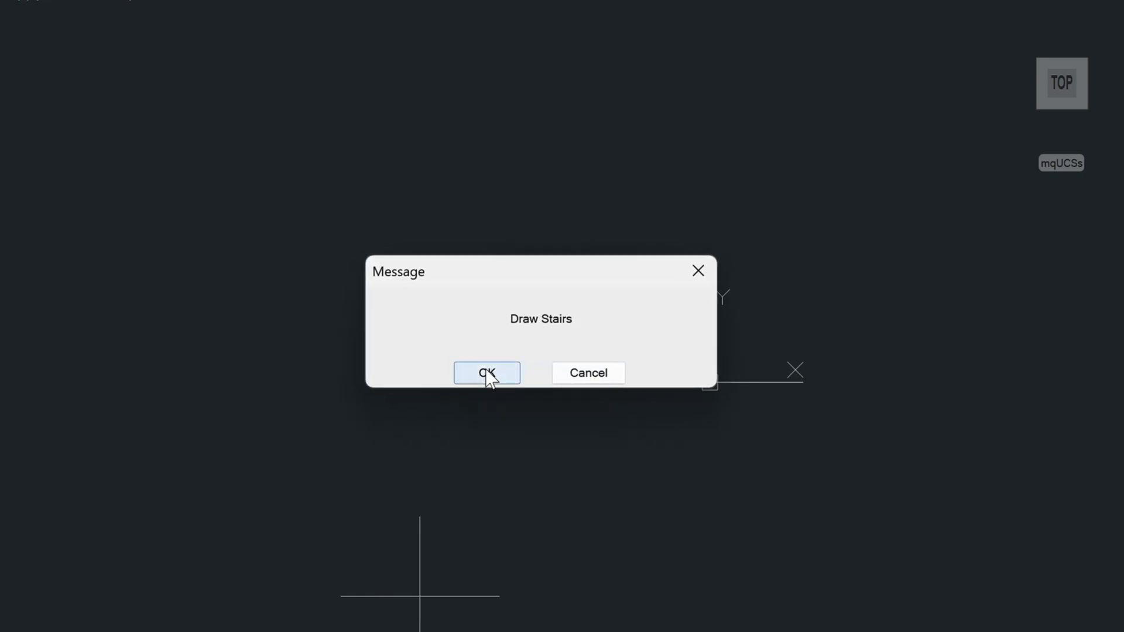
{"action": "left_click", "coordinate": [487, 373]}
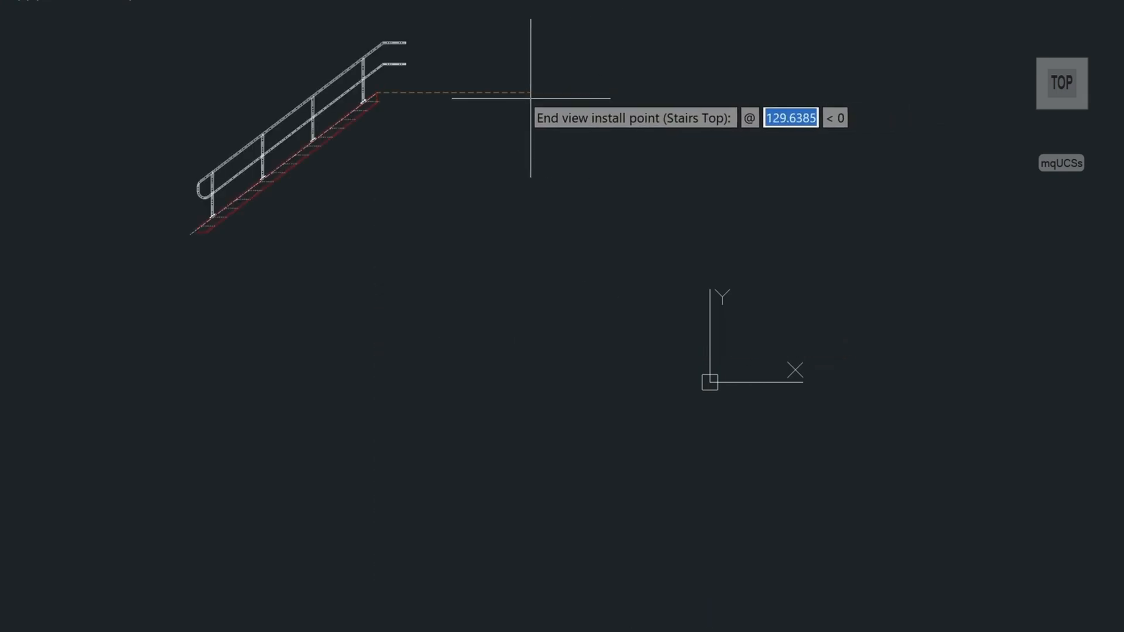
{"action": "mouse_move", "coordinate": [534, 93]}
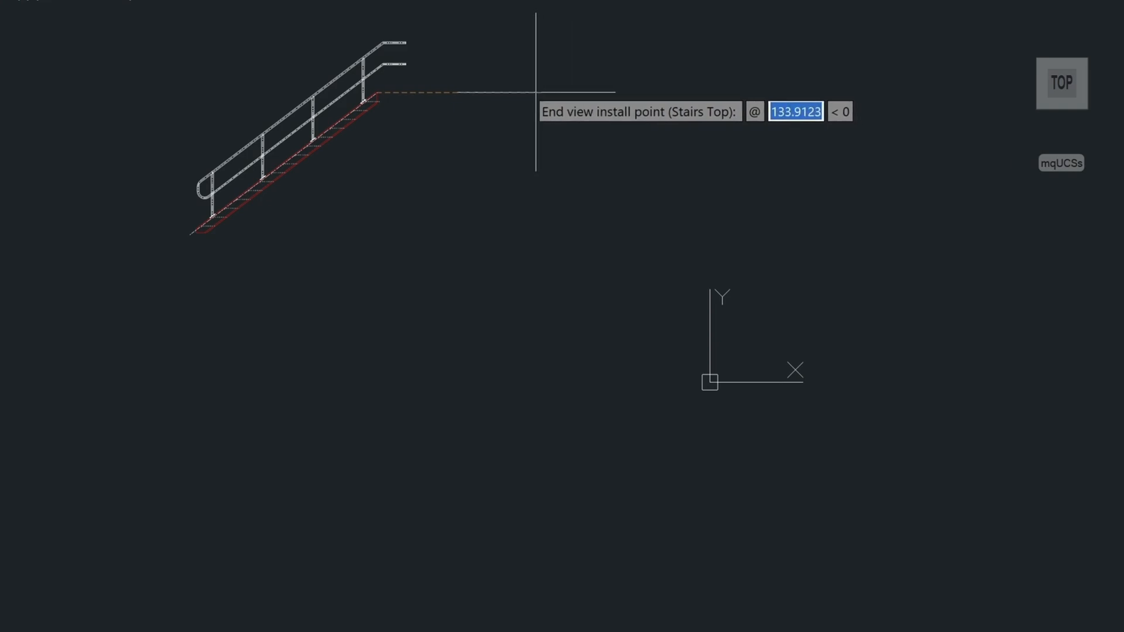
{"action": "mouse_move", "coordinate": [504, 93]}
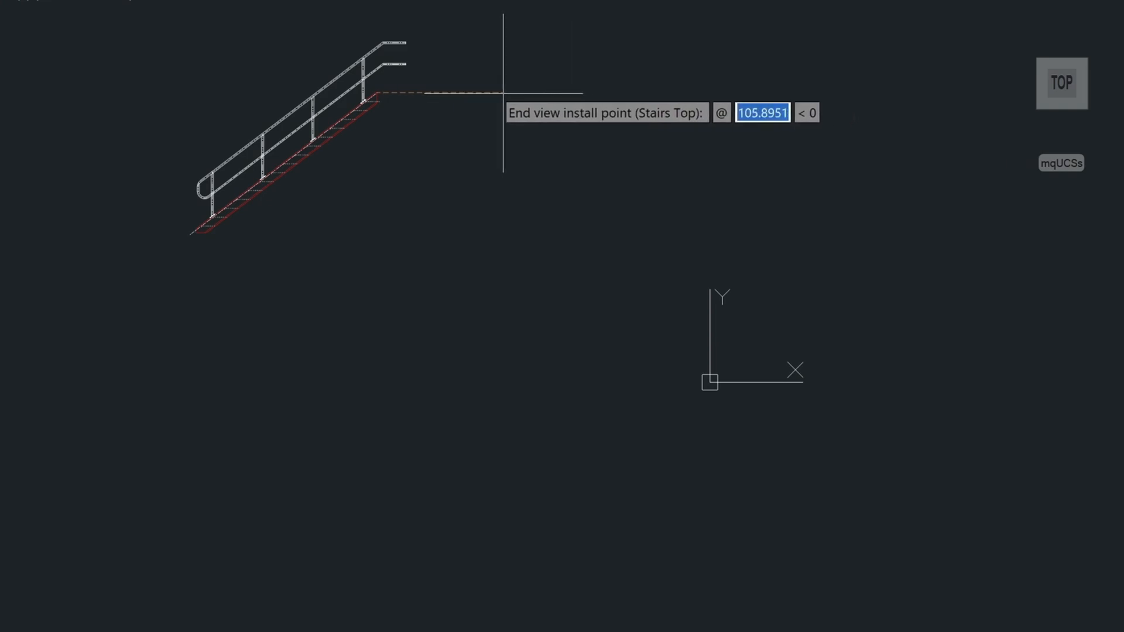
Place the 16-step stair's end view to the right of the front view.
{"action": "left_click", "coordinate": [502, 93]}
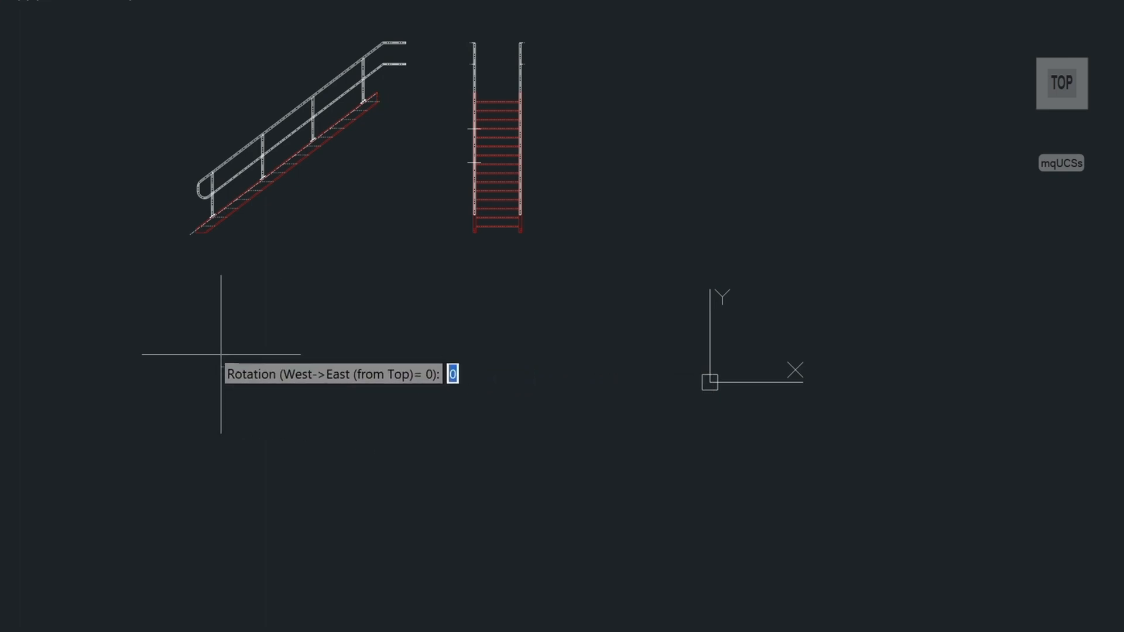
{"action": "mouse_move", "coordinate": [255, 356]}
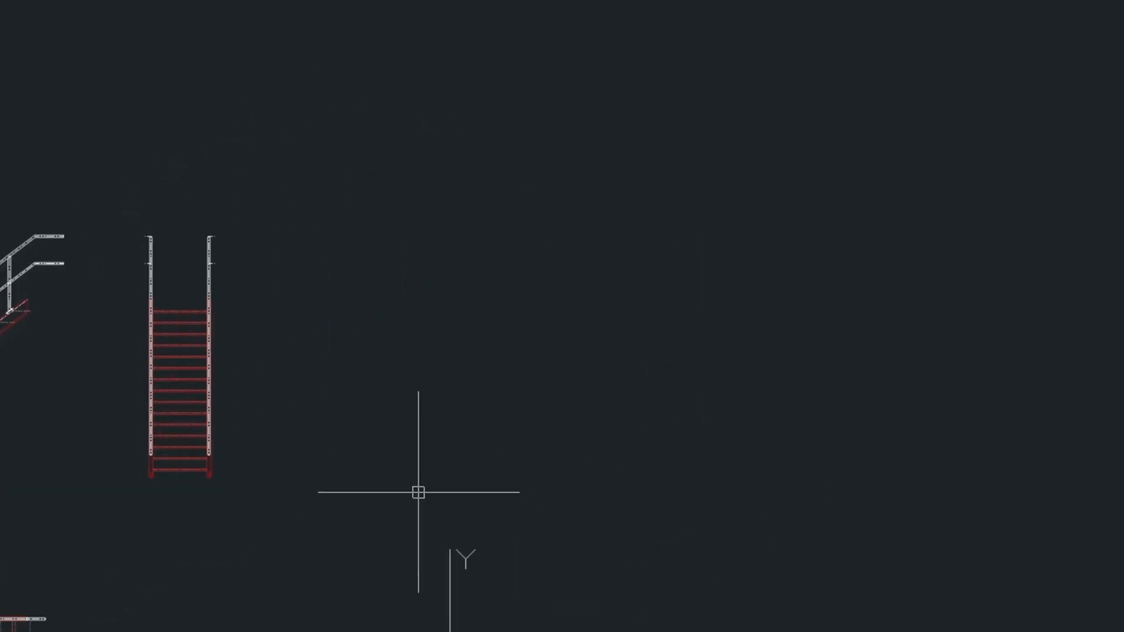
{"action": "mouse_move", "coordinate": [418, 100]}
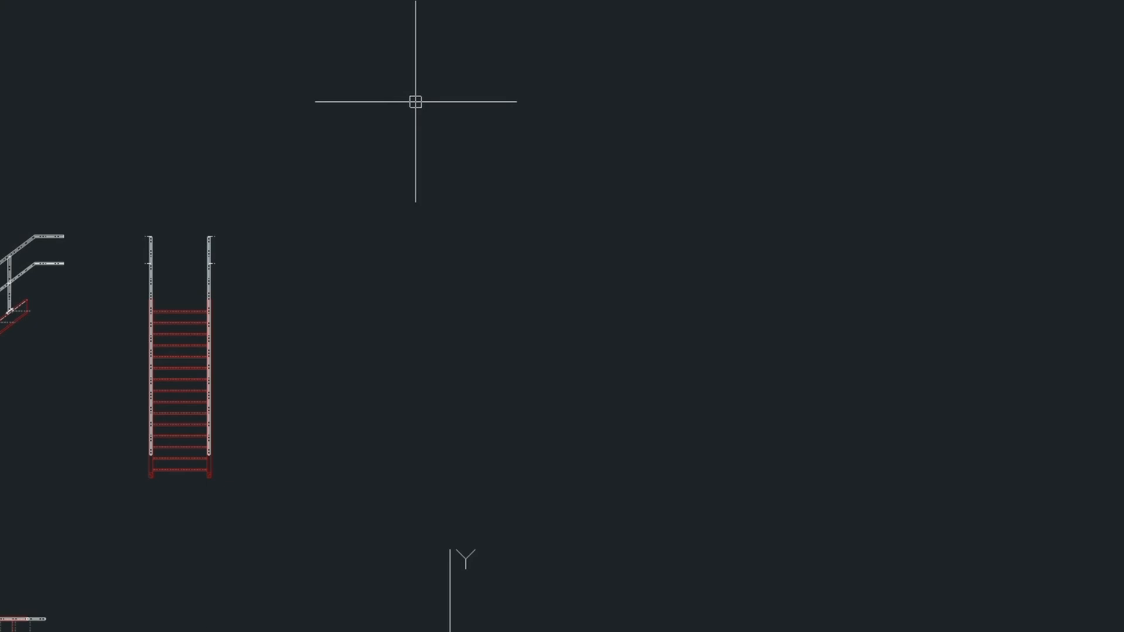
{"action": "mouse_move", "coordinate": [114, 498]}
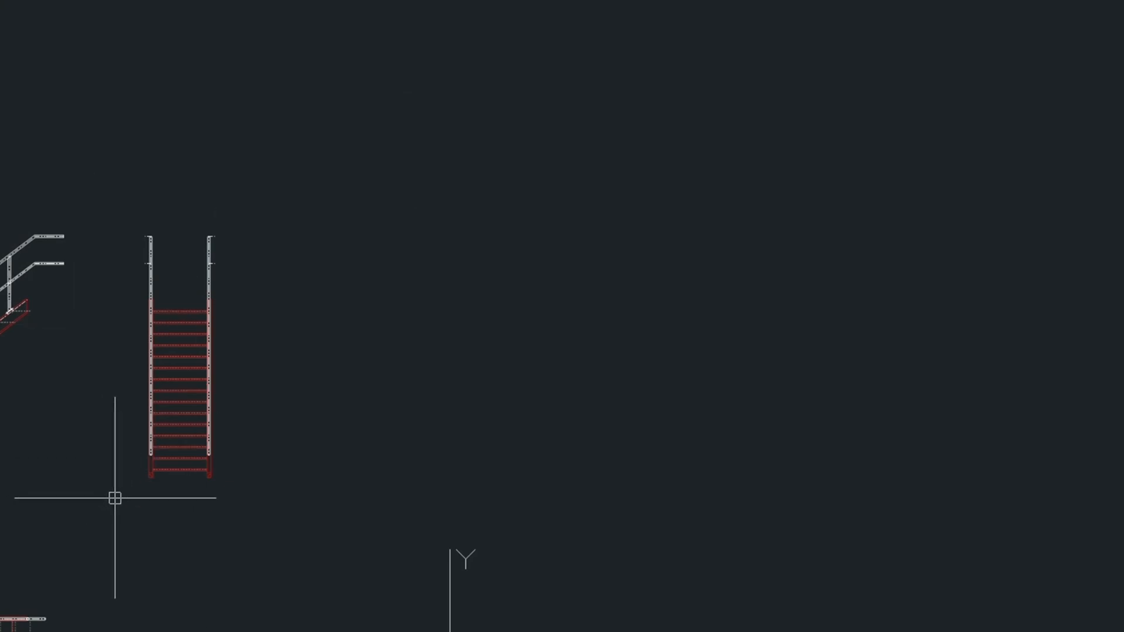
Draw horizontal construction lines (XLINE) for the bottom and top levels, offset by 20.
{"action": "type", "text": "xli"}
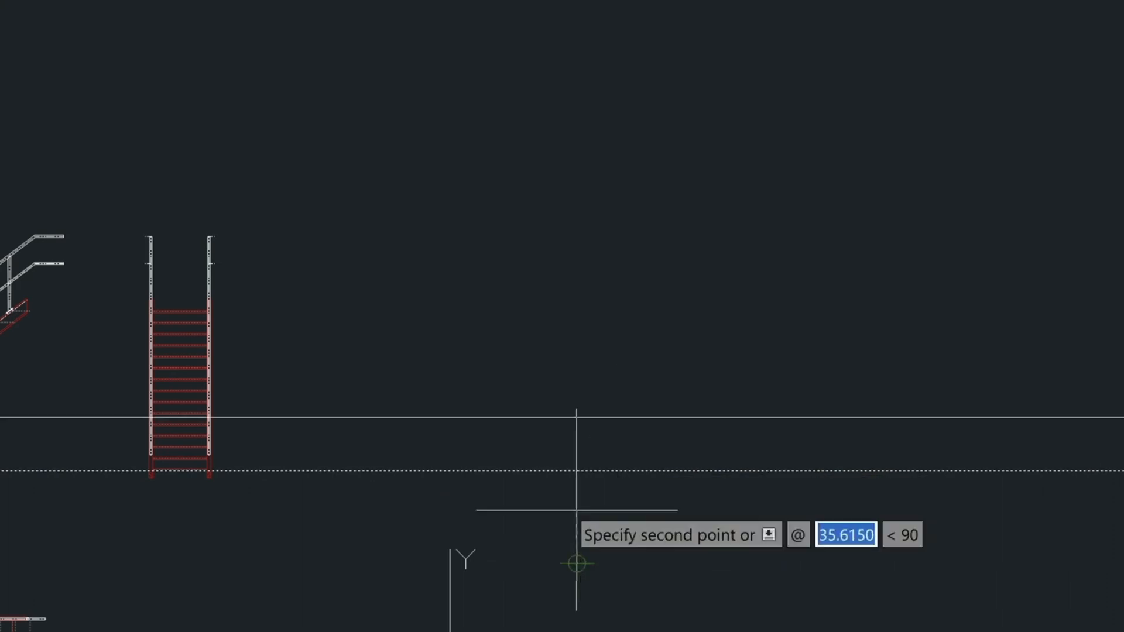
{"action": "type", "text": "20"}
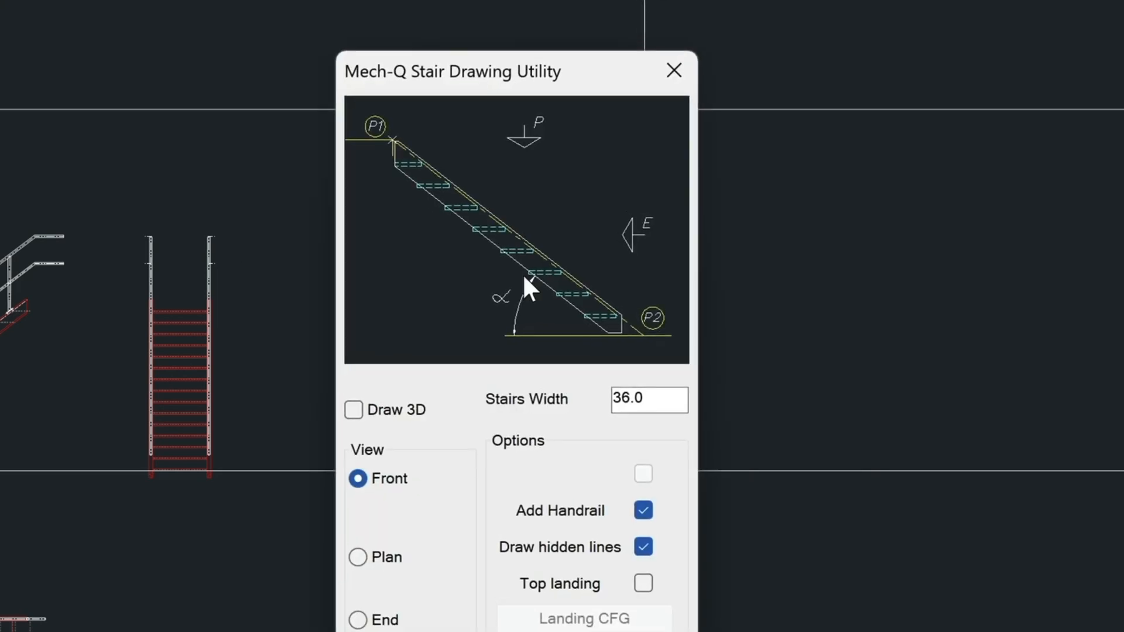
{"action": "mouse_move", "coordinate": [448, 491]}
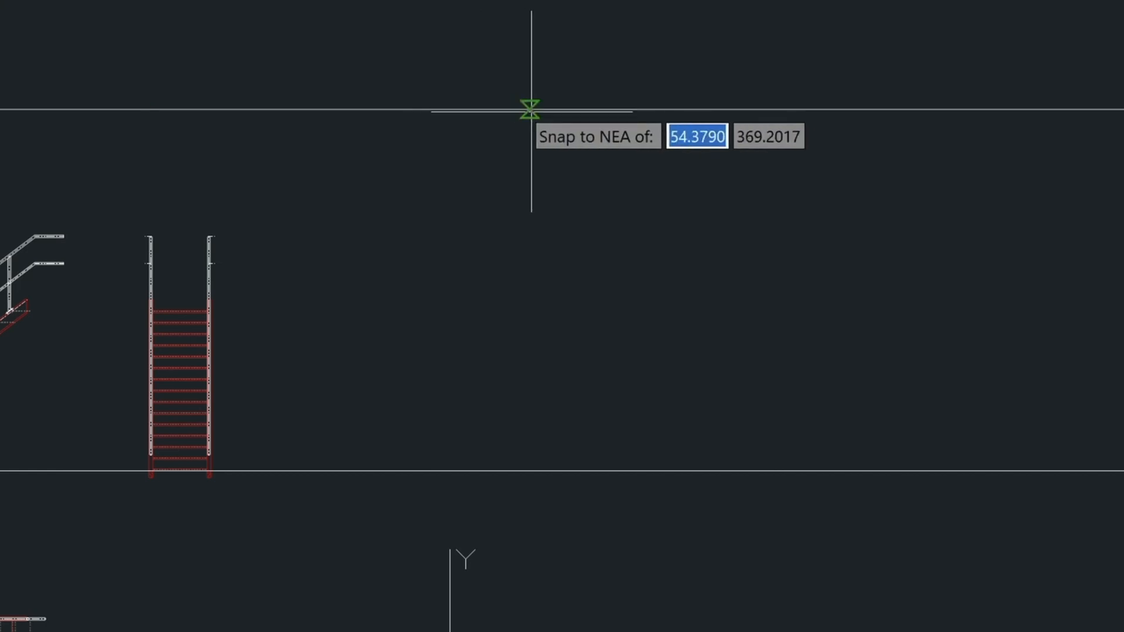
Snap the new staircase's top point onto the upper construction line.
{"action": "left_click", "coordinate": [531, 113]}
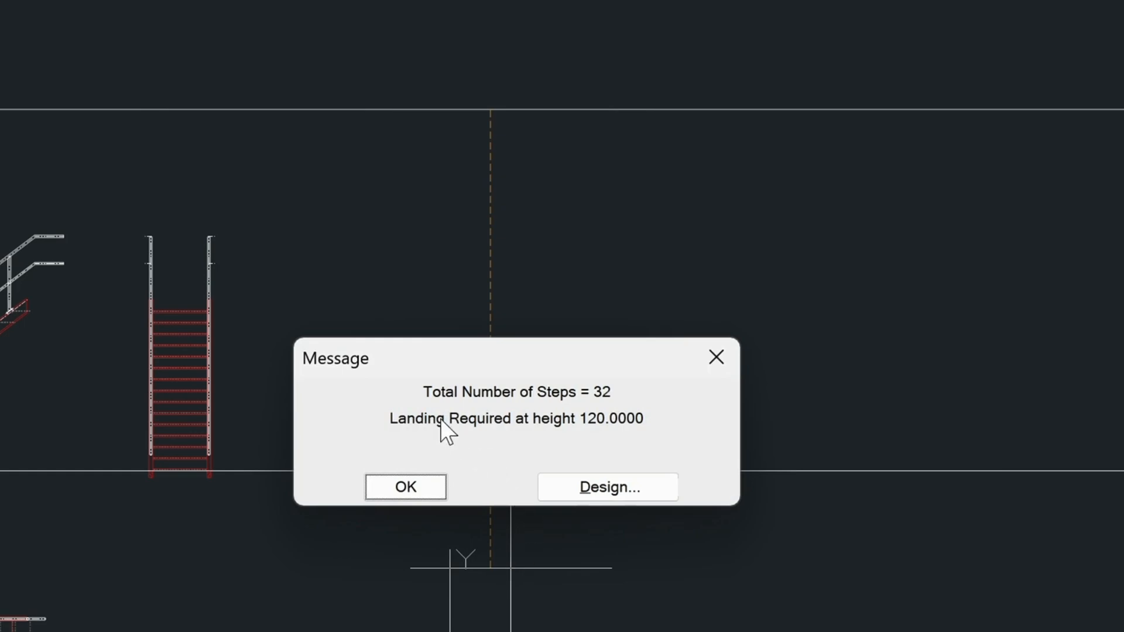
{"action": "mouse_move", "coordinate": [631, 437]}
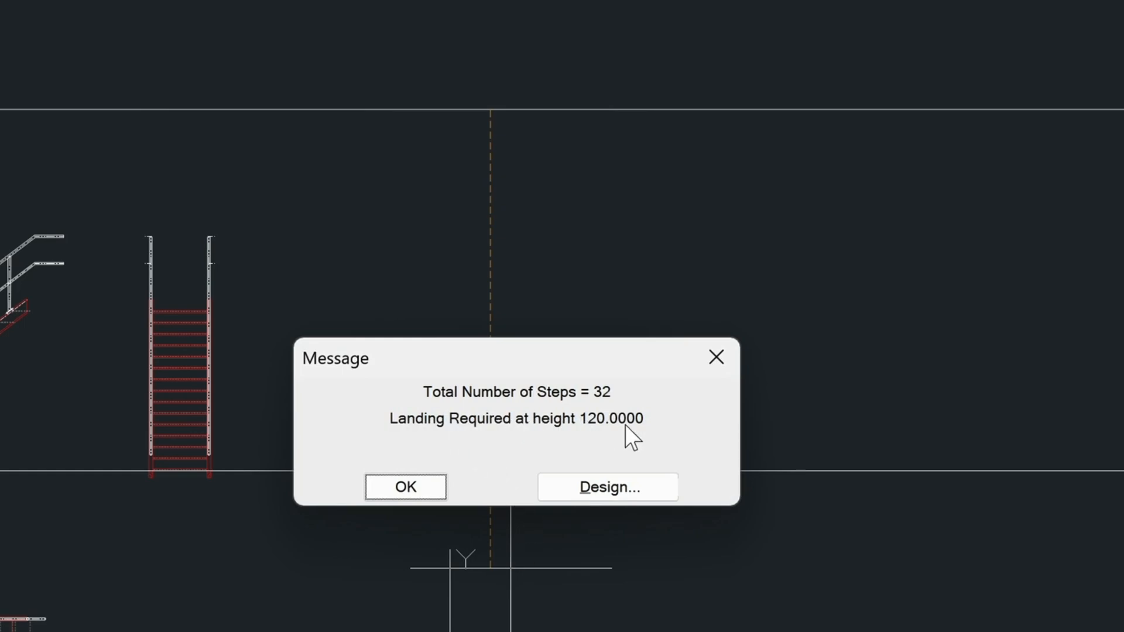
{"action": "mouse_move", "coordinate": [658, 434]}
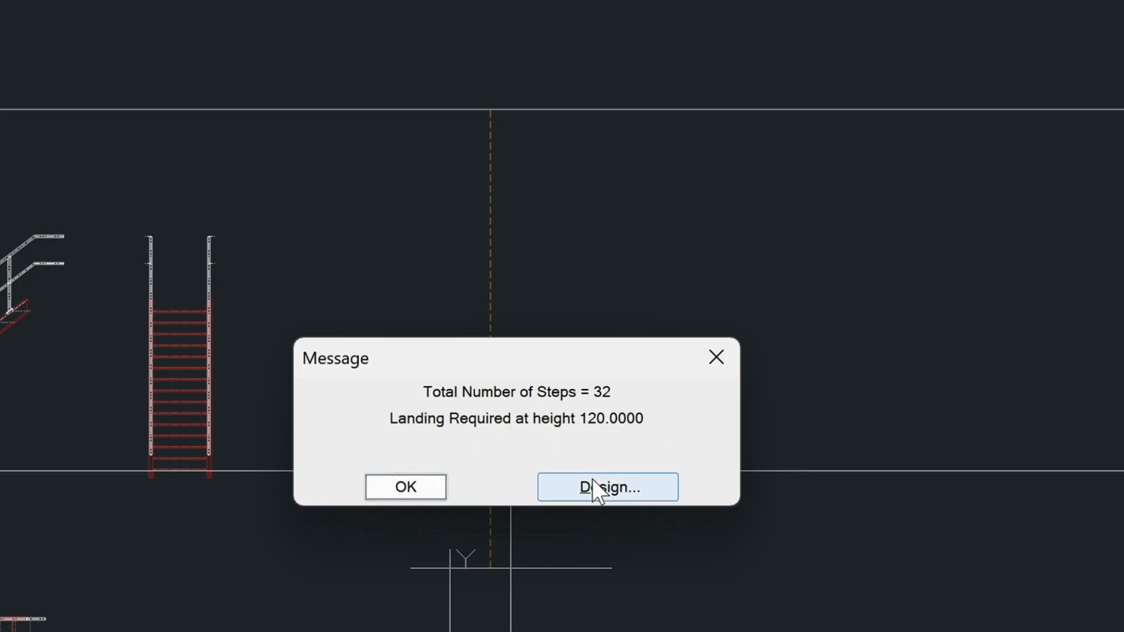
Check the upper and lower 16-step flights around the landing and accept the multi-flight design.
{"action": "left_click", "coordinate": [606, 487]}
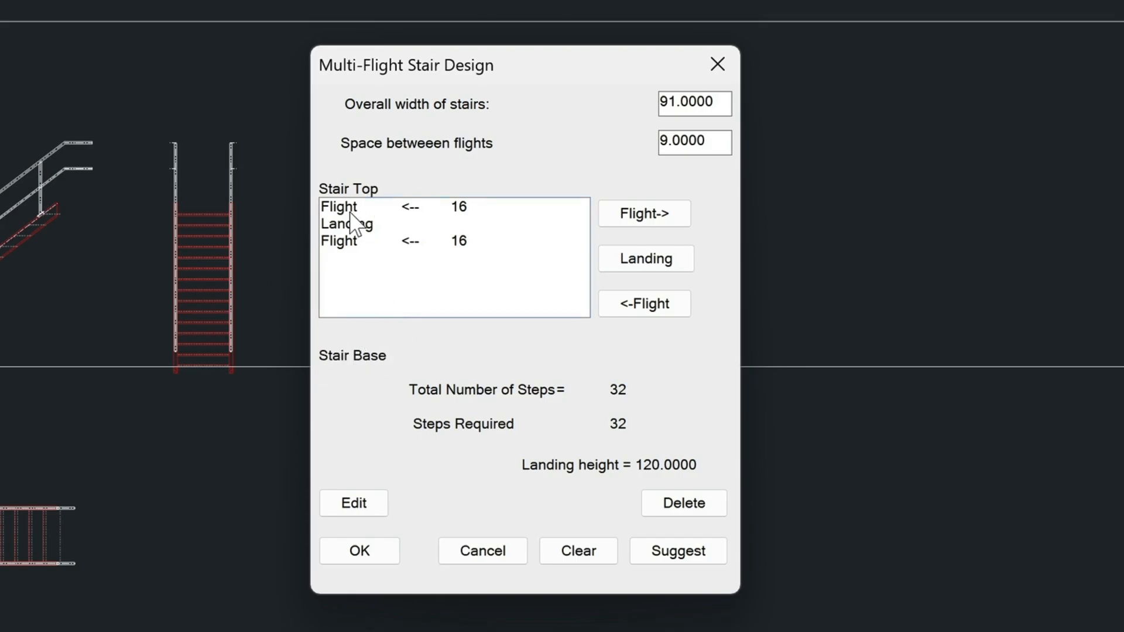
{"action": "mouse_move", "coordinate": [351, 233]}
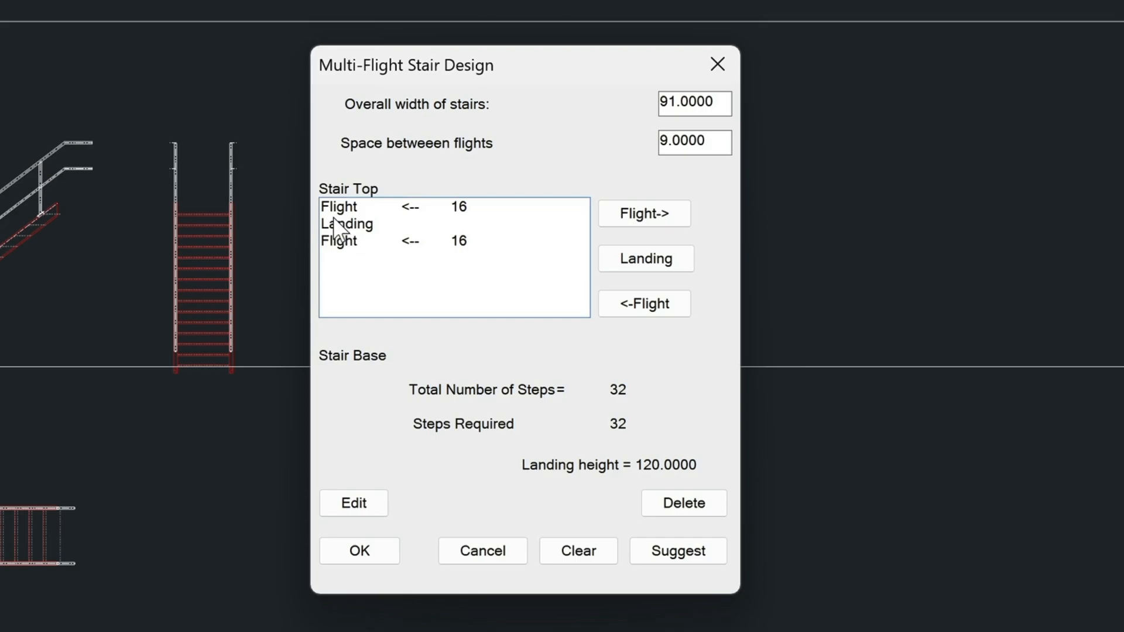
{"action": "mouse_move", "coordinate": [380, 229]}
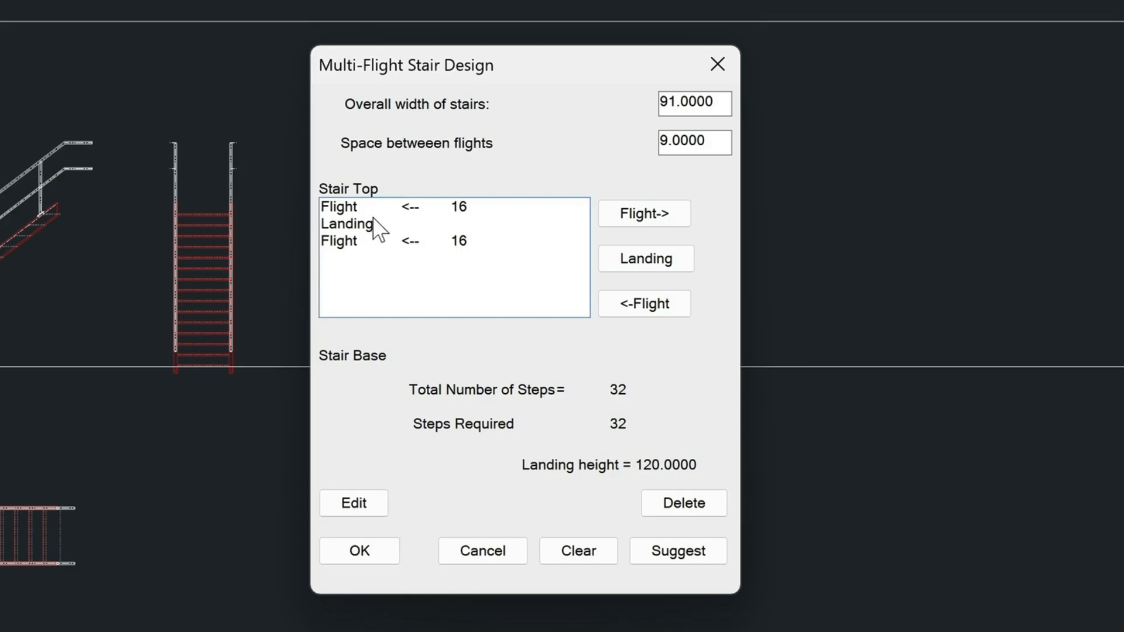
{"action": "mouse_move", "coordinate": [622, 434]}
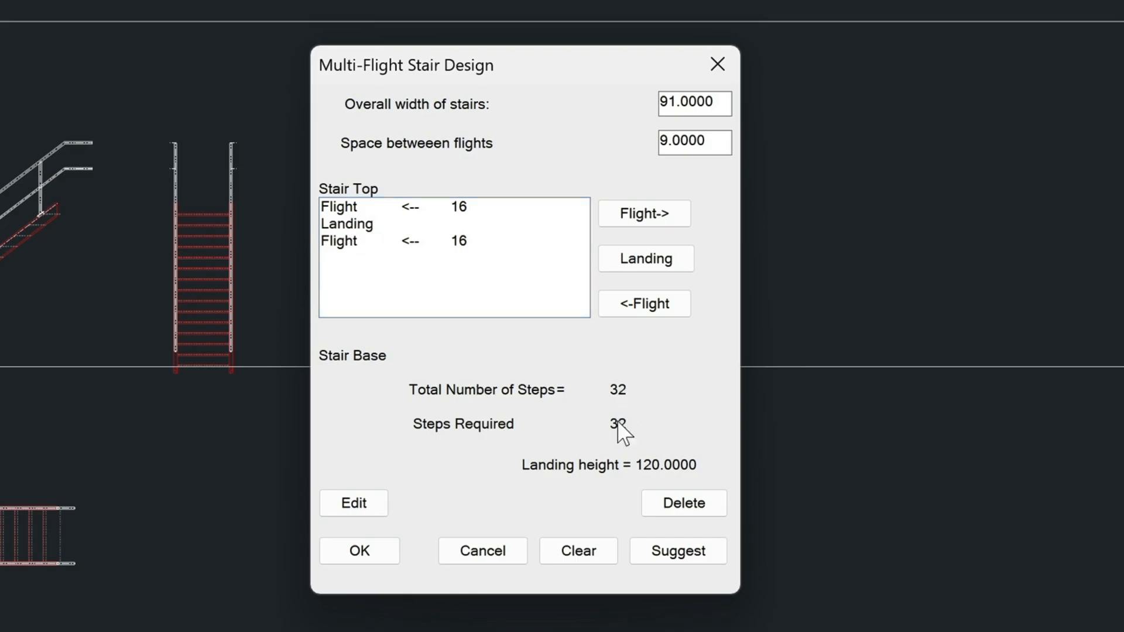
{"action": "mouse_move", "coordinate": [548, 297]}
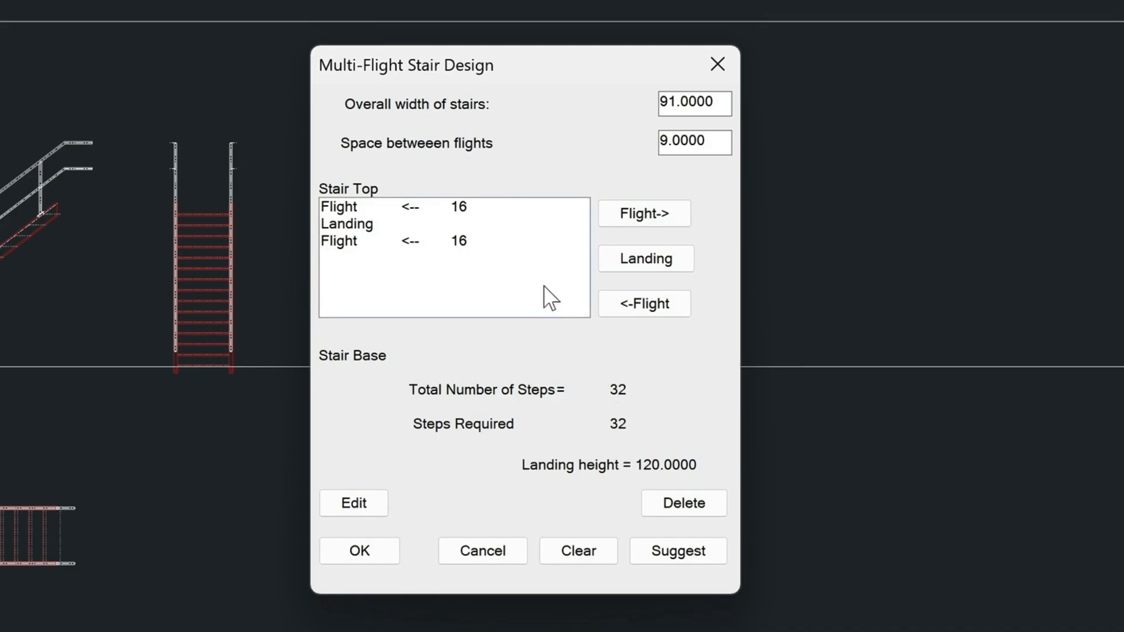
{"action": "left_click", "coordinate": [349, 206]}
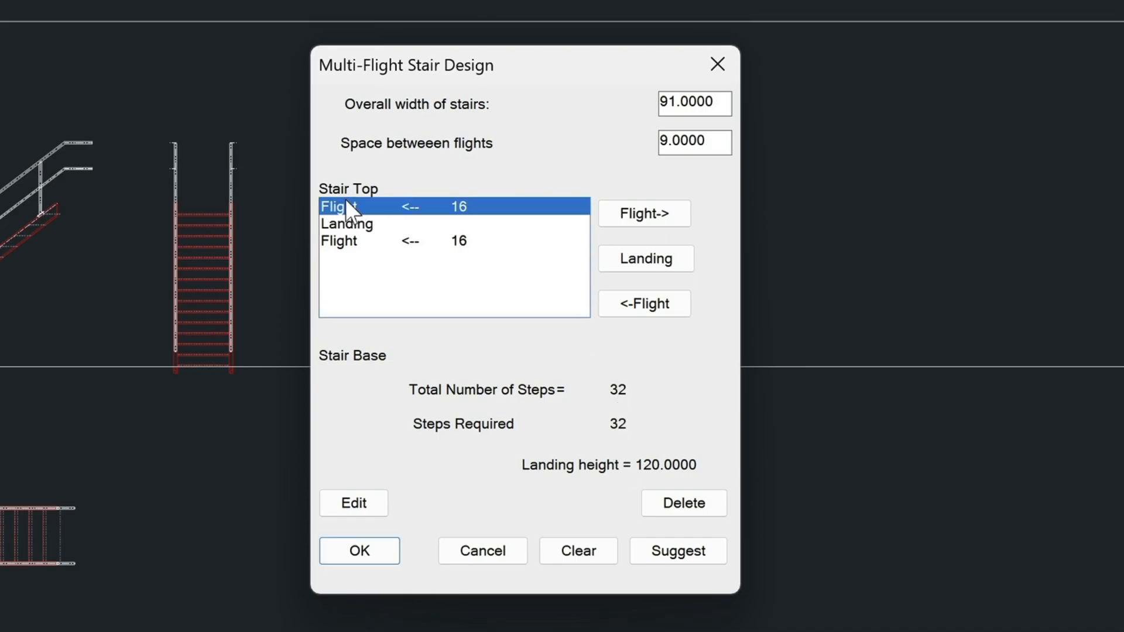
{"action": "left_click", "coordinate": [341, 240]}
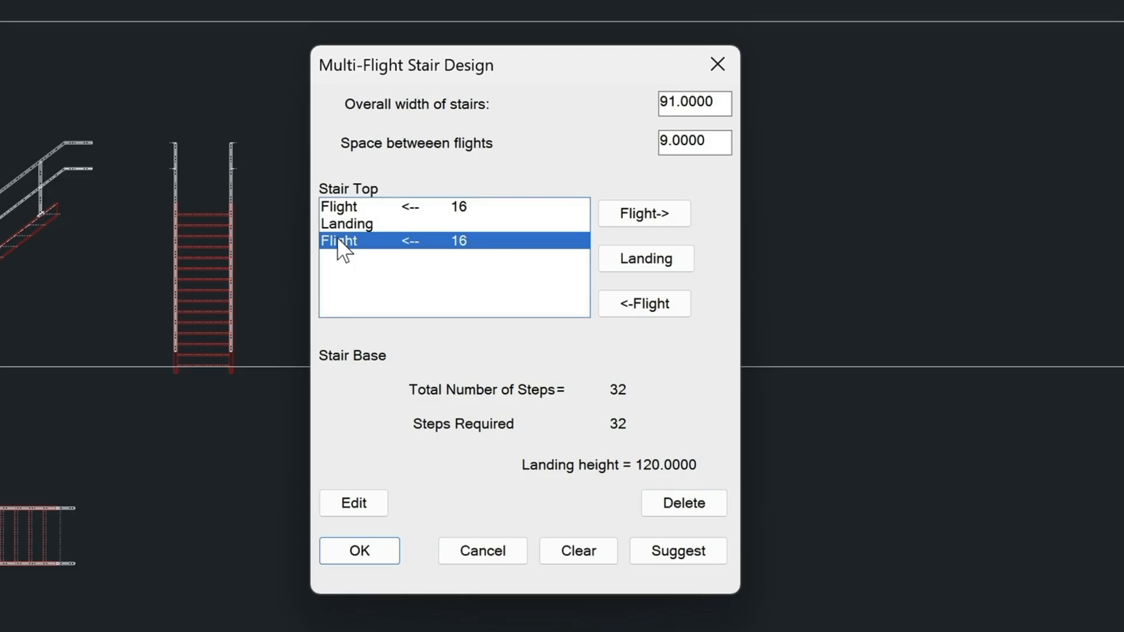
{"action": "mouse_move", "coordinate": [419, 552]}
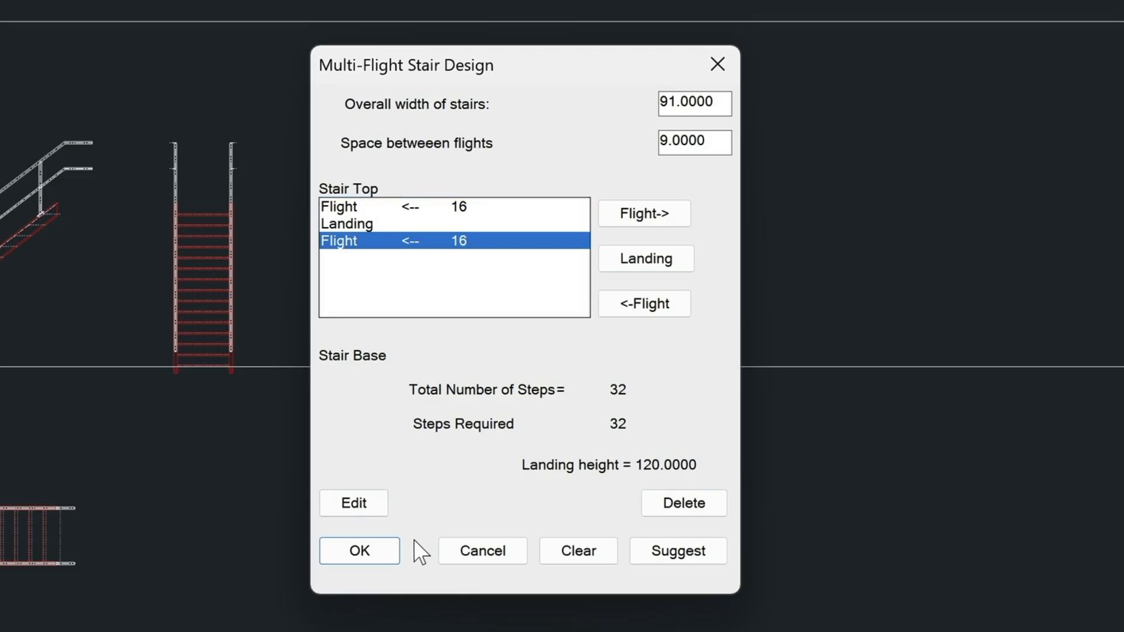
{"action": "left_click", "coordinate": [359, 551]}
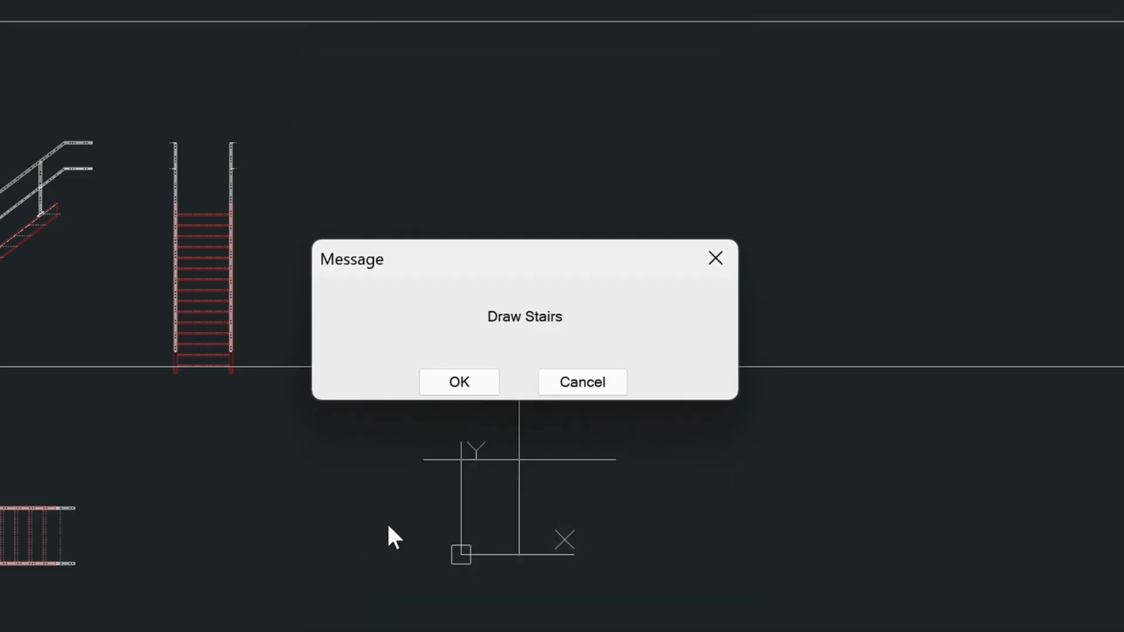
Generate the two 16-step flights with the height-120 landing and handrails.
{"action": "left_click", "coordinate": [457, 381]}
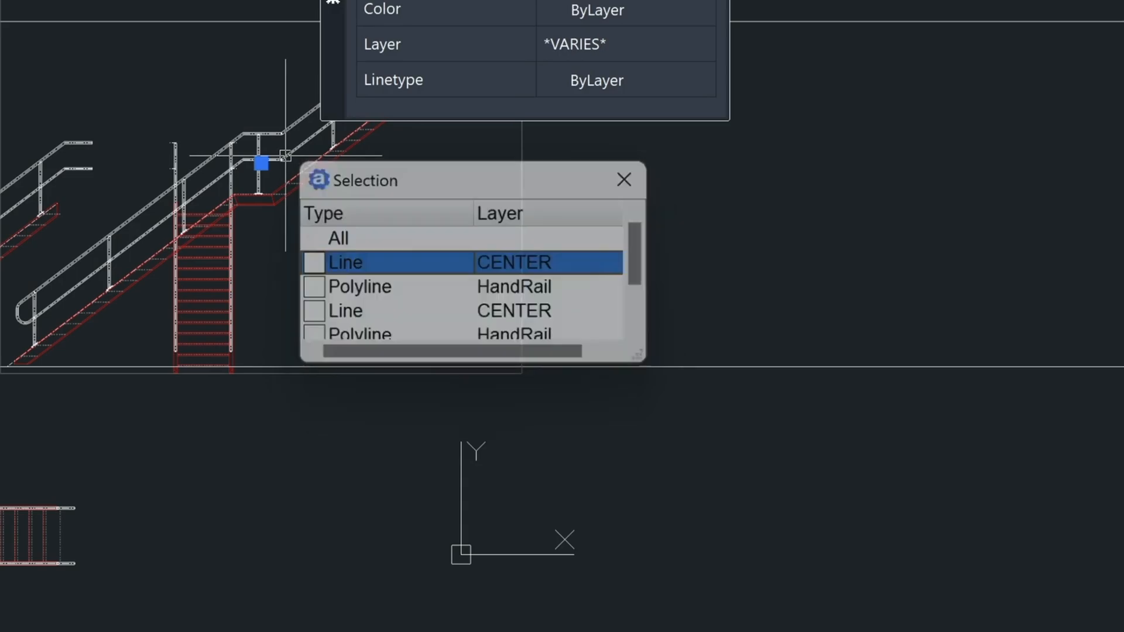
{"action": "left_click", "coordinate": [623, 179]}
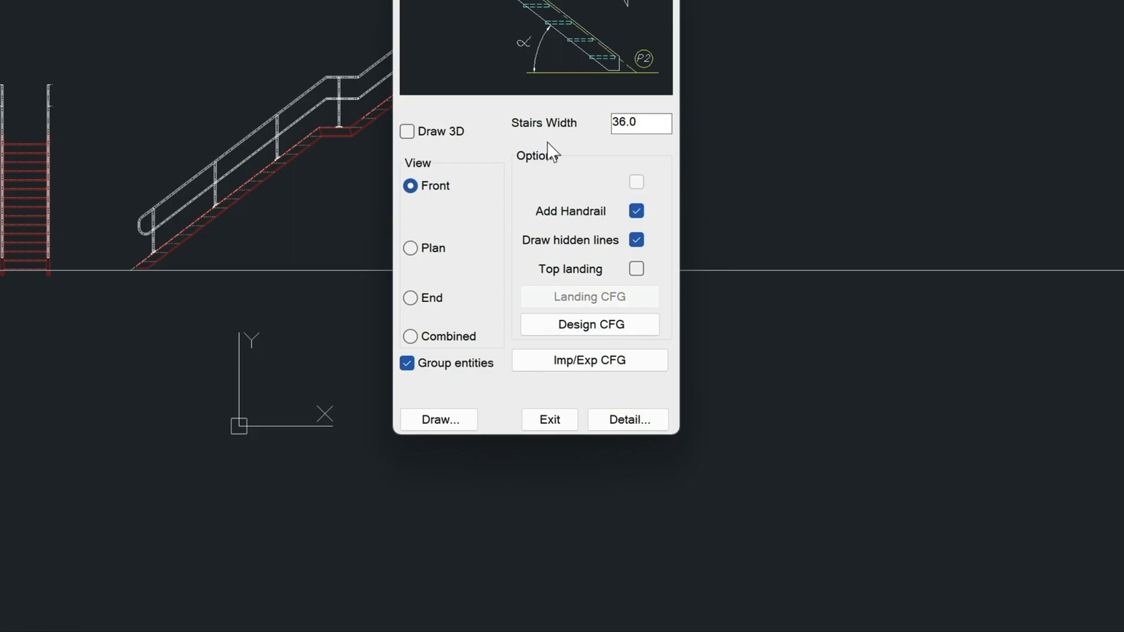
{"action": "mouse_move", "coordinate": [477, 376]}
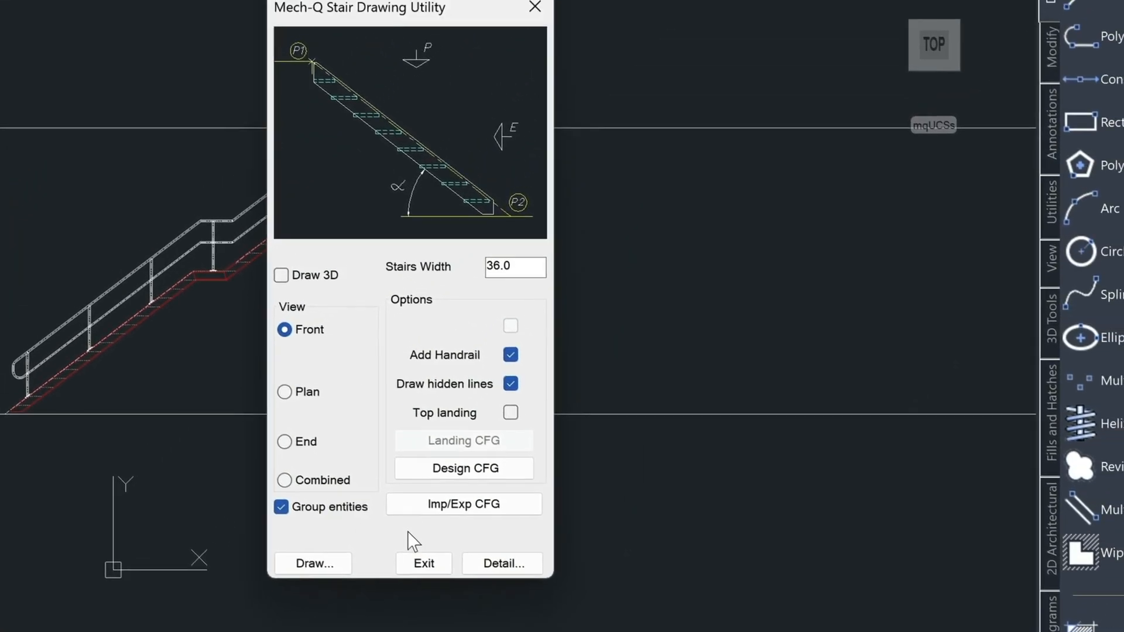
Start another stair from picked top and bottom points, entering 20.
{"action": "left_click", "coordinate": [313, 563]}
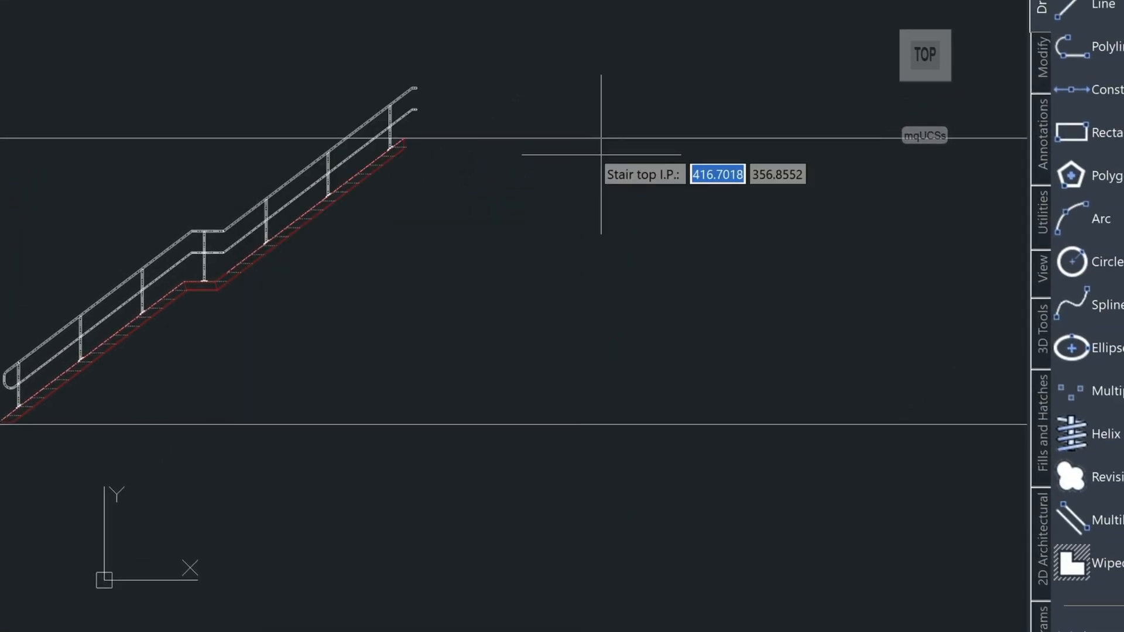
{"action": "mouse_move", "coordinate": [706, 132]}
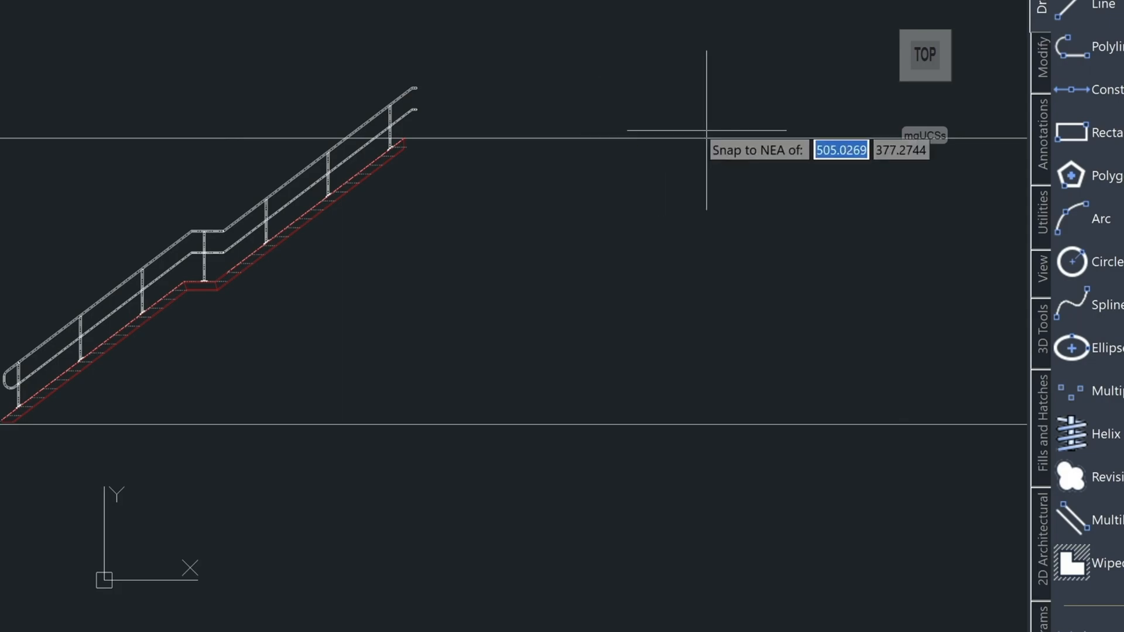
{"action": "mouse_move", "coordinate": [814, 132]}
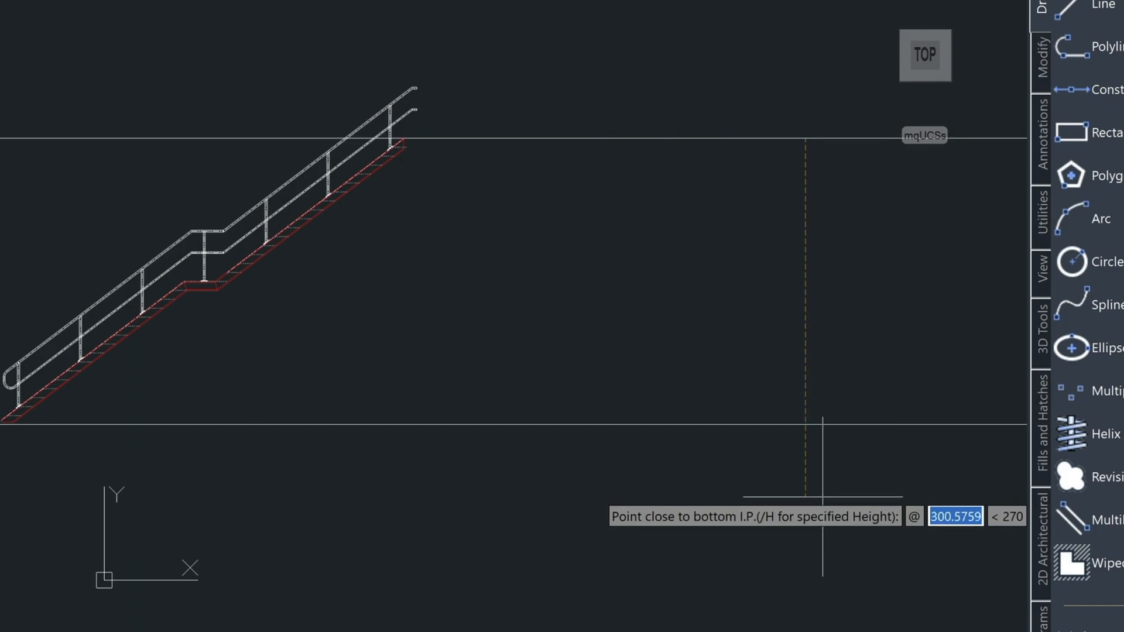
{"action": "type", "text": "20"}
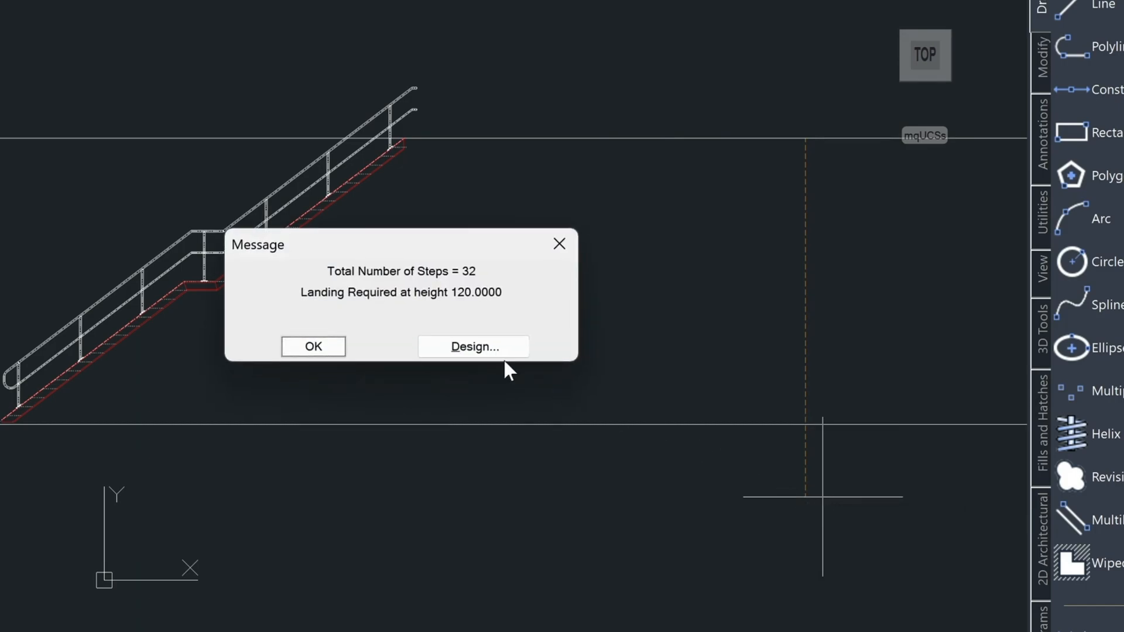
Reverse the lower 16-step flight in the width 91 two-flight design and accept it.
{"action": "left_click", "coordinate": [472, 346]}
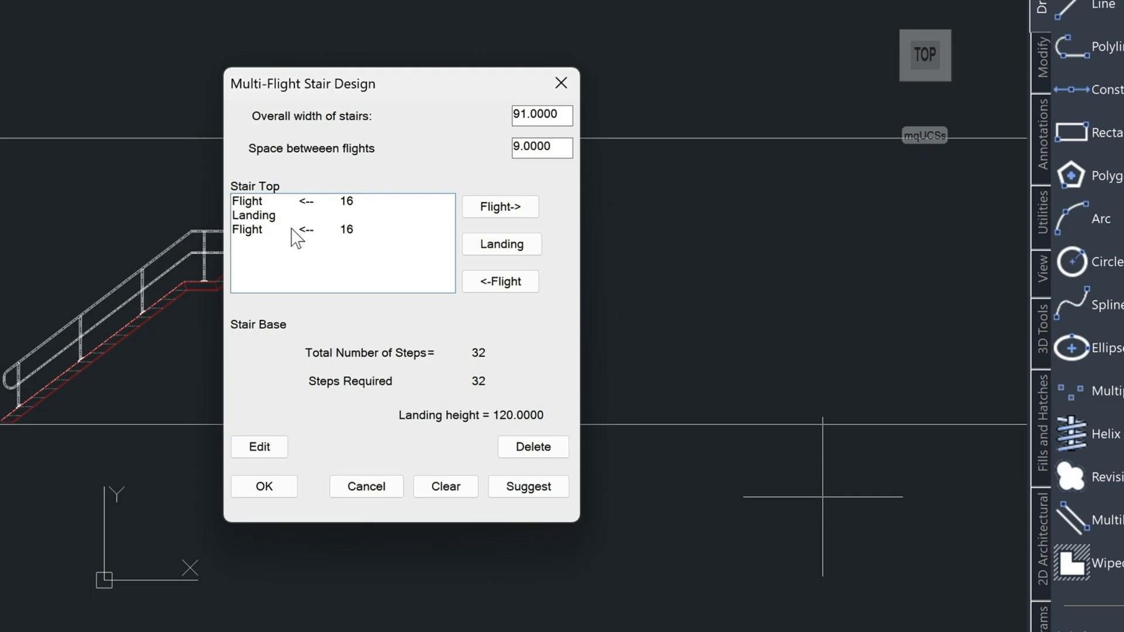
{"action": "left_click", "coordinate": [322, 229]}
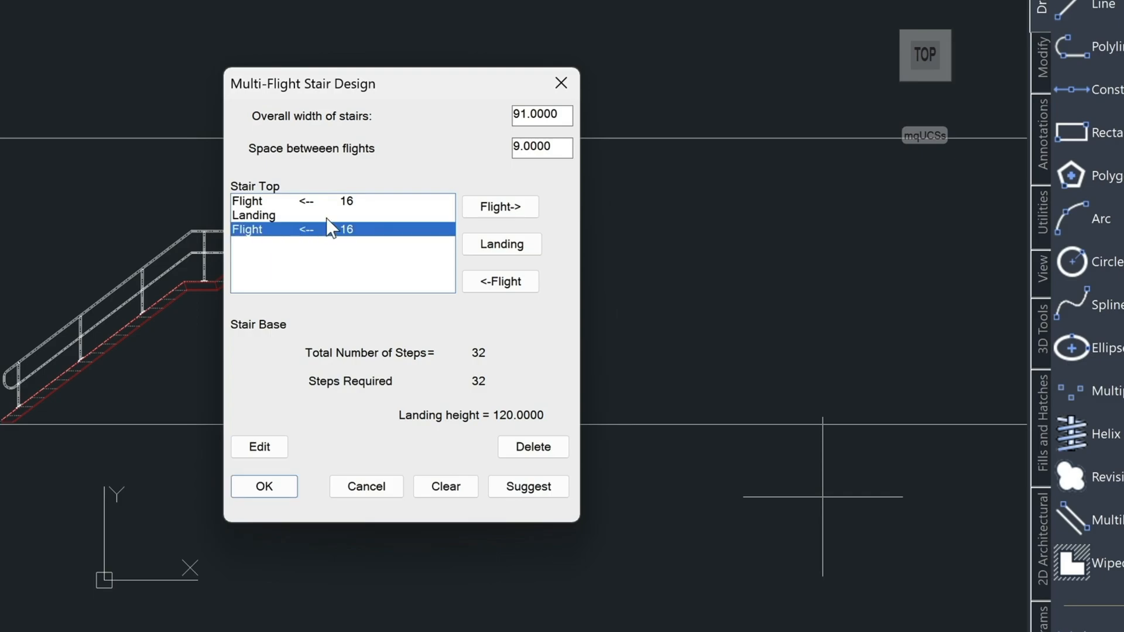
{"action": "left_click", "coordinate": [259, 447]}
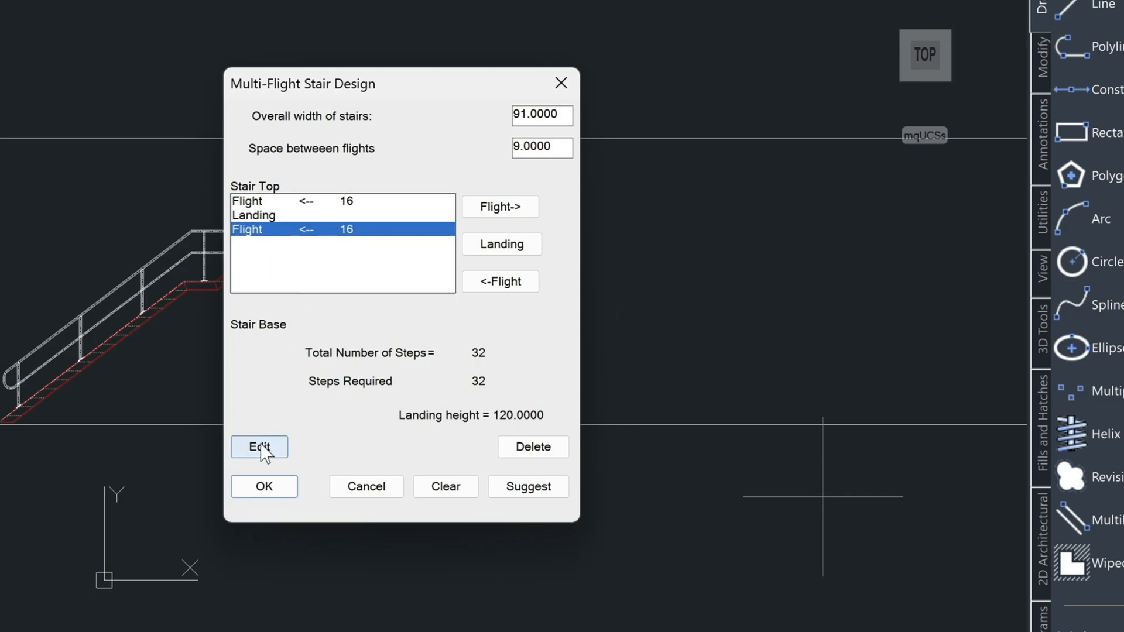
{"action": "left_click", "coordinate": [259, 446]}
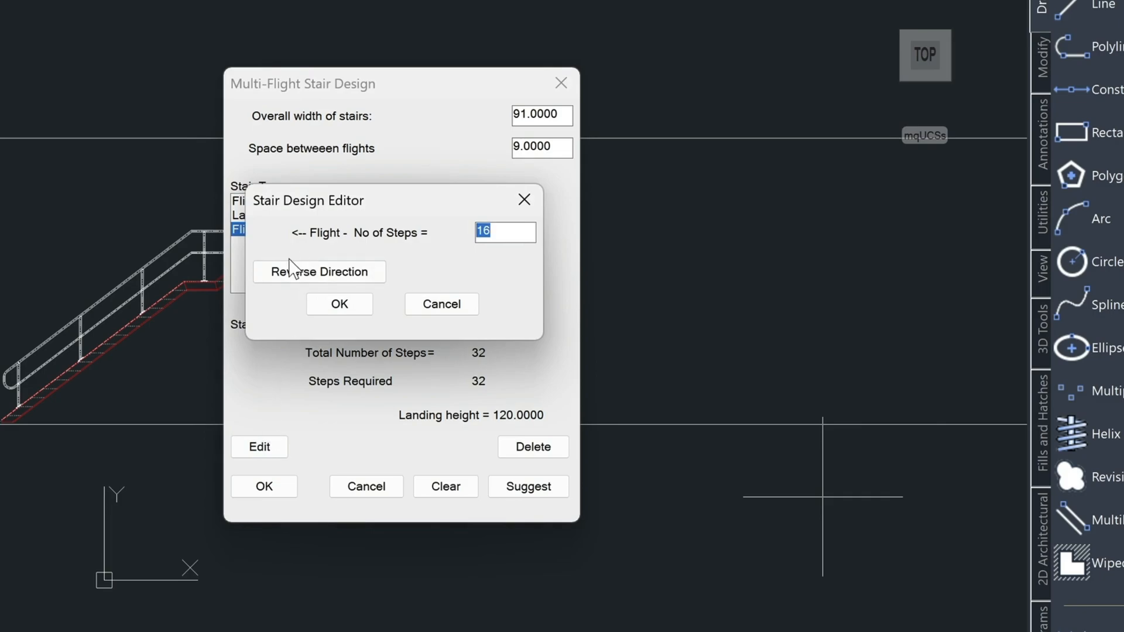
{"action": "left_click", "coordinate": [319, 272]}
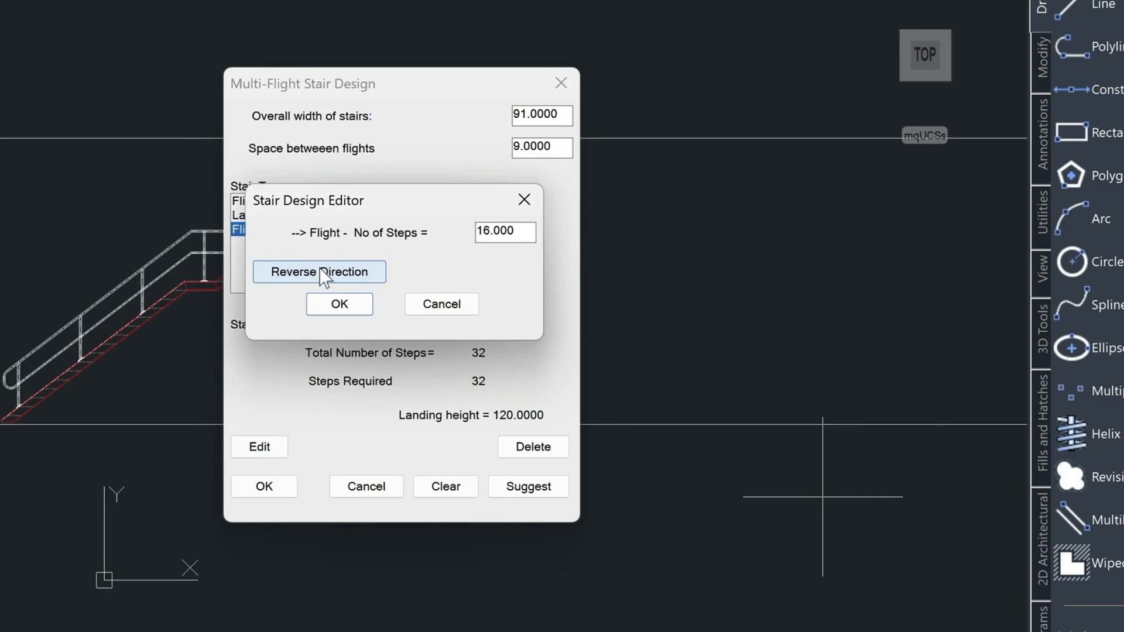
{"action": "left_click", "coordinate": [338, 304]}
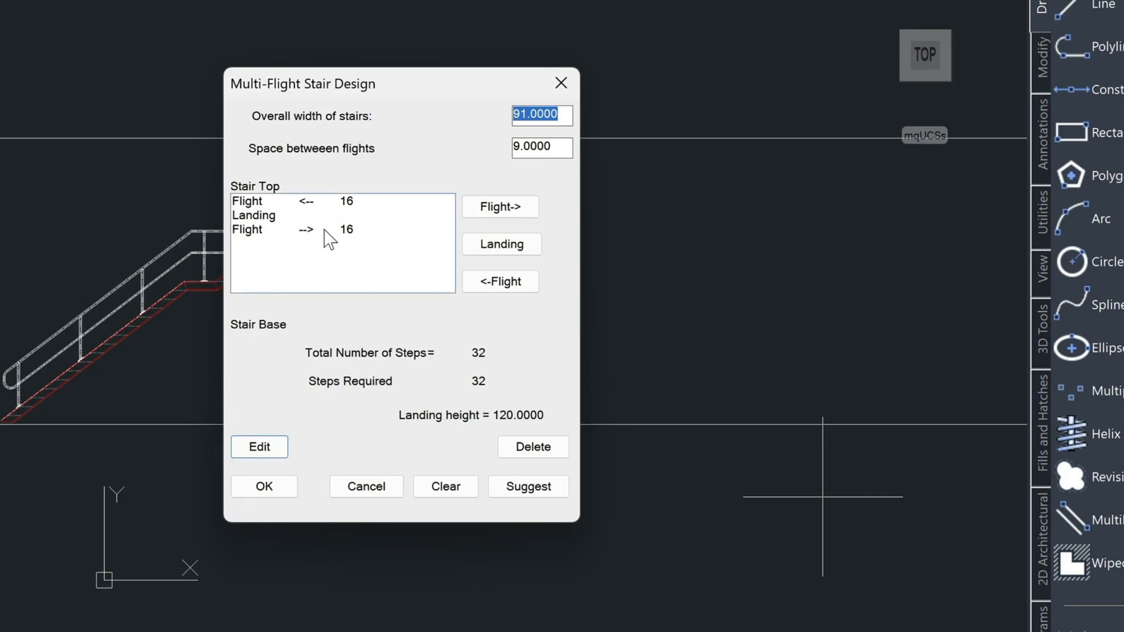
{"action": "mouse_move", "coordinate": [368, 208]}
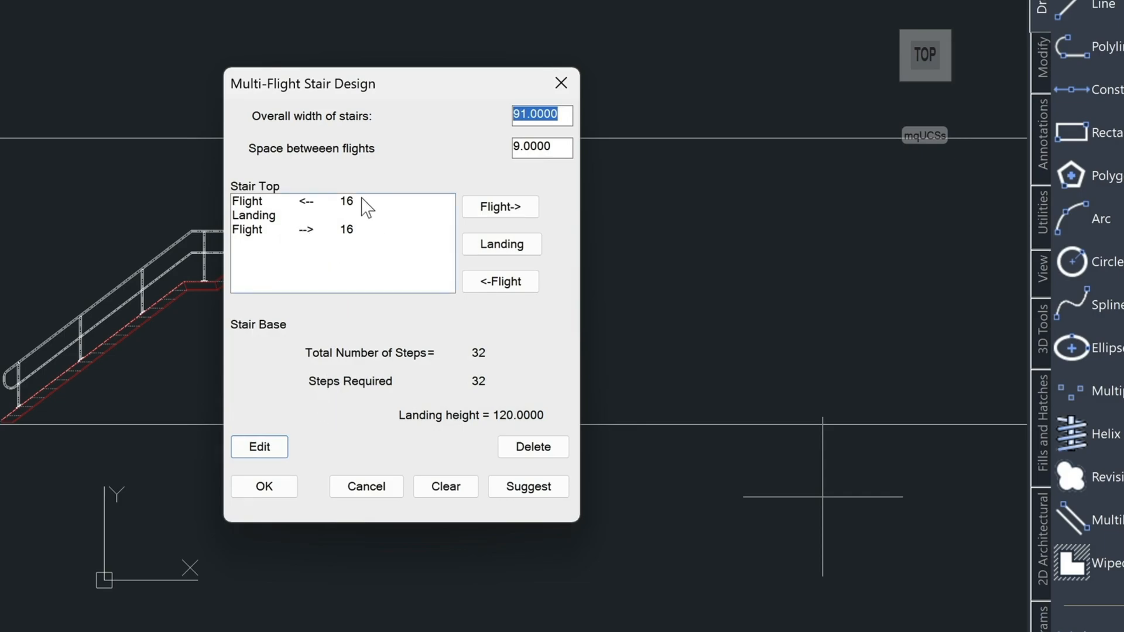
{"action": "left_click", "coordinate": [323, 201]}
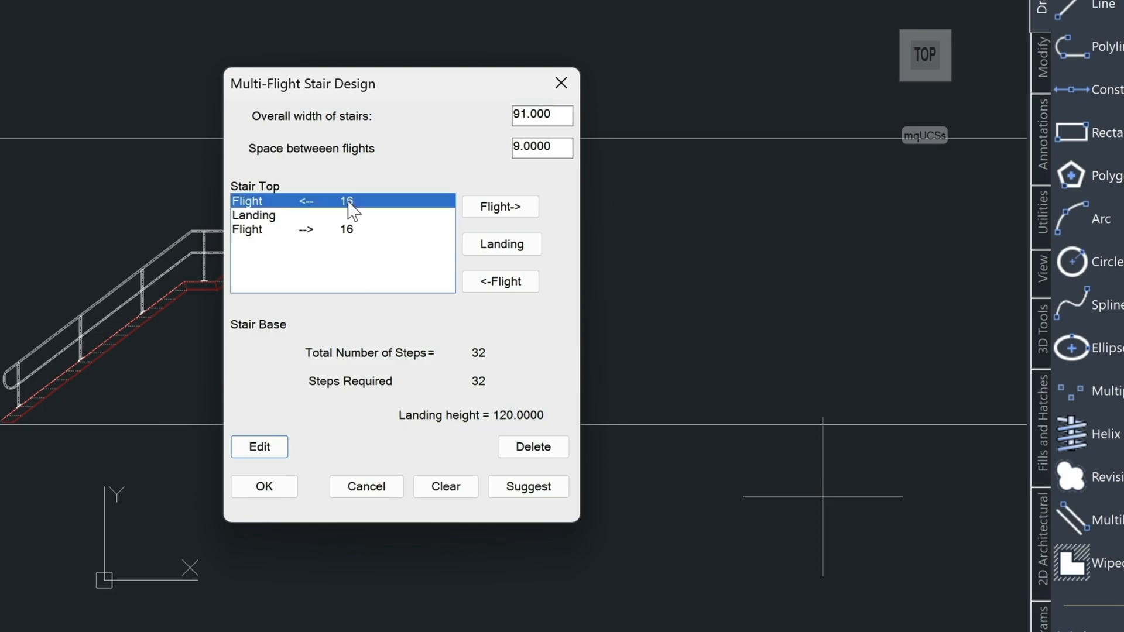
{"action": "mouse_move", "coordinate": [342, 242]}
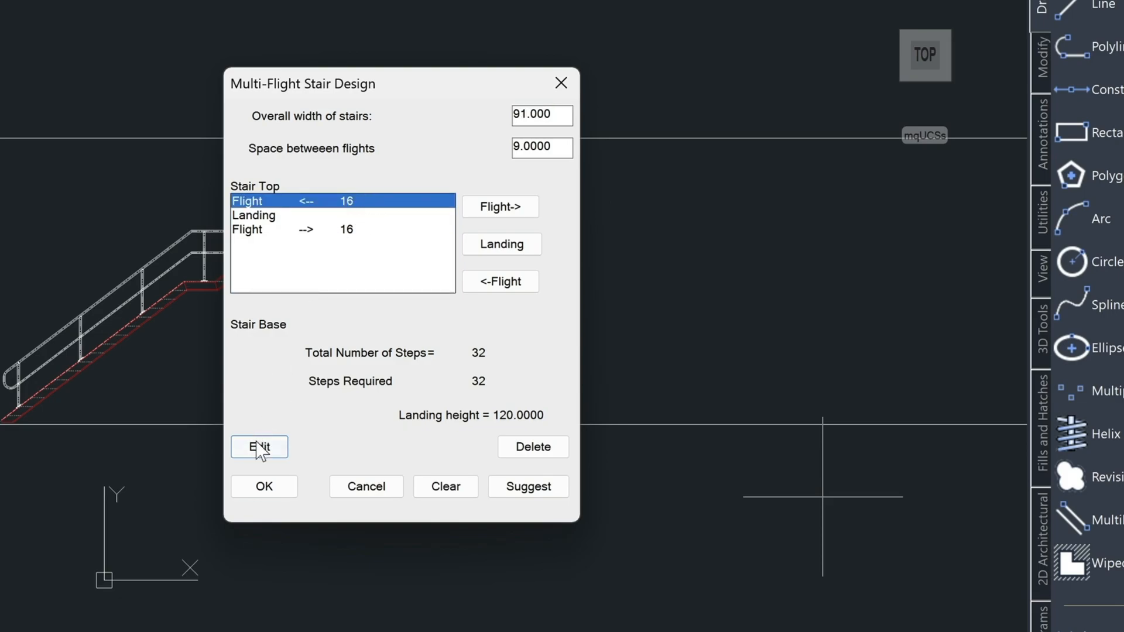
{"action": "mouse_move", "coordinate": [355, 188]}
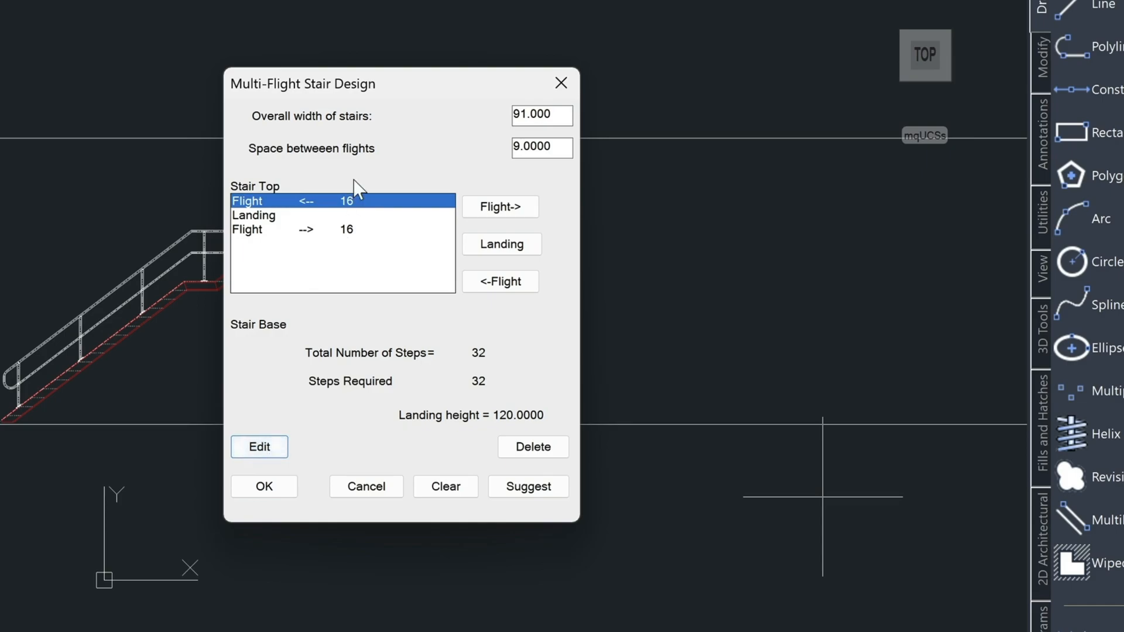
{"action": "mouse_move", "coordinate": [350, 215]}
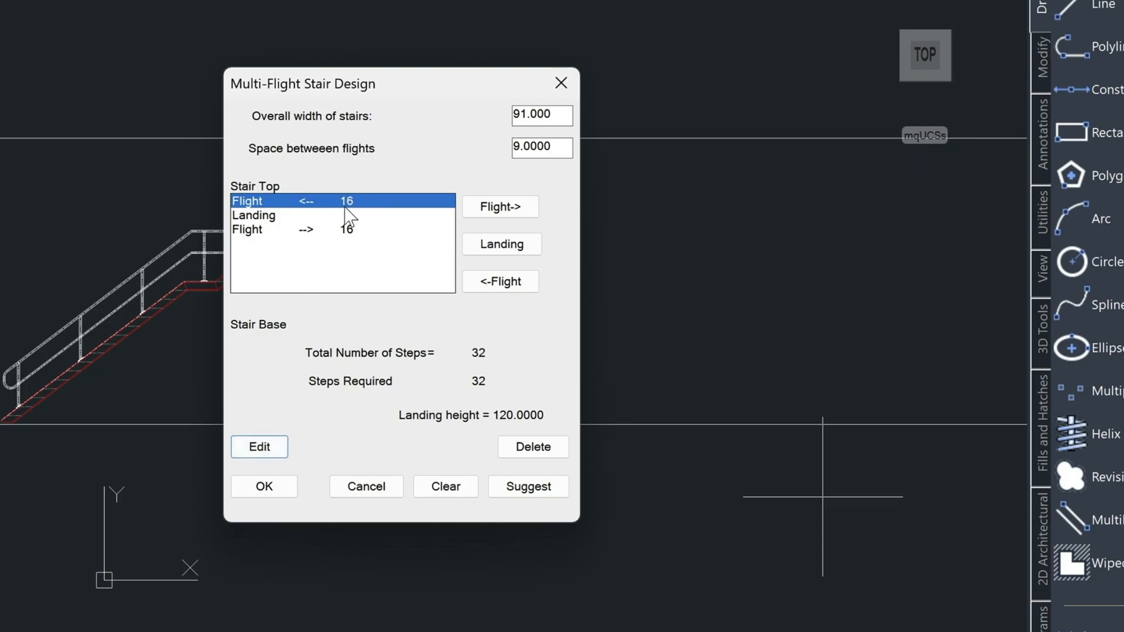
{"action": "mouse_move", "coordinate": [351, 240]}
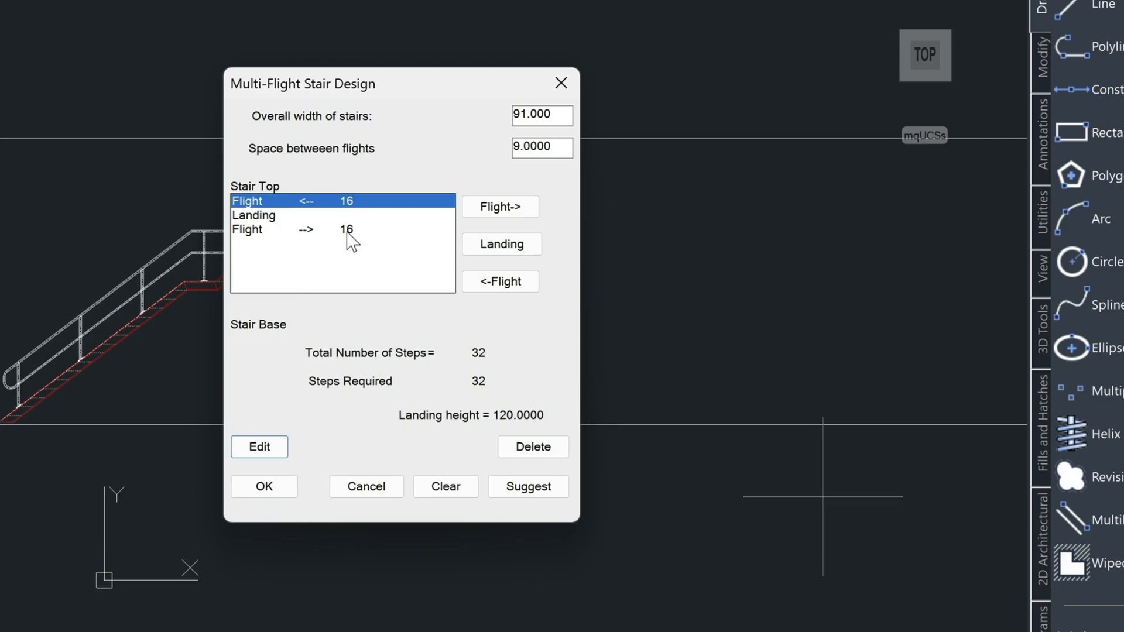
{"action": "mouse_move", "coordinate": [480, 366]}
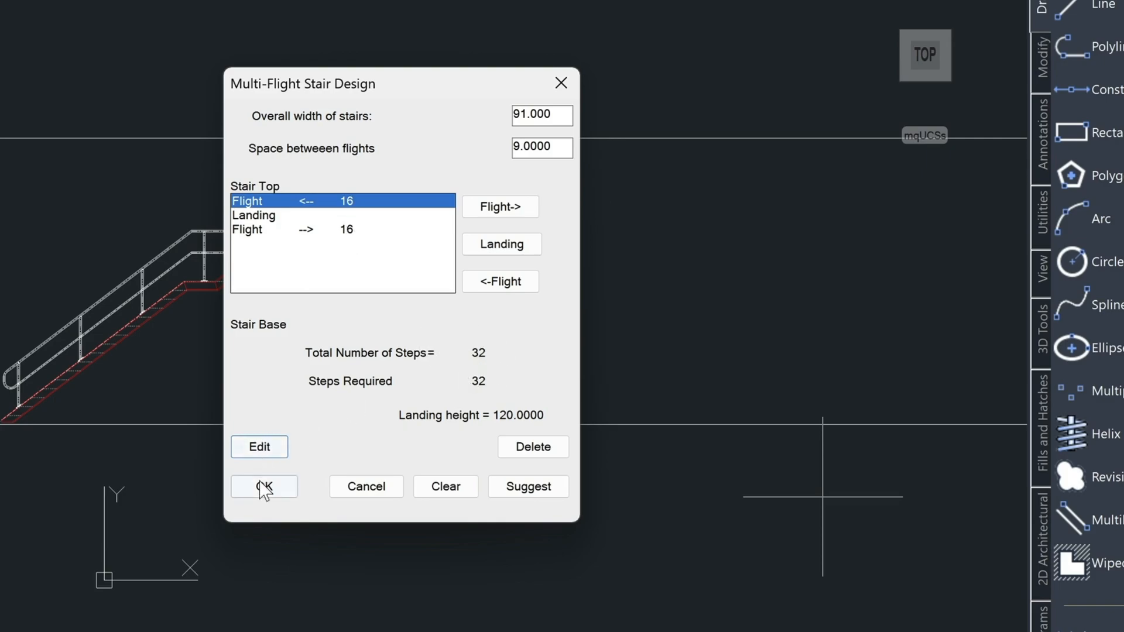
{"action": "left_click", "coordinate": [262, 486]}
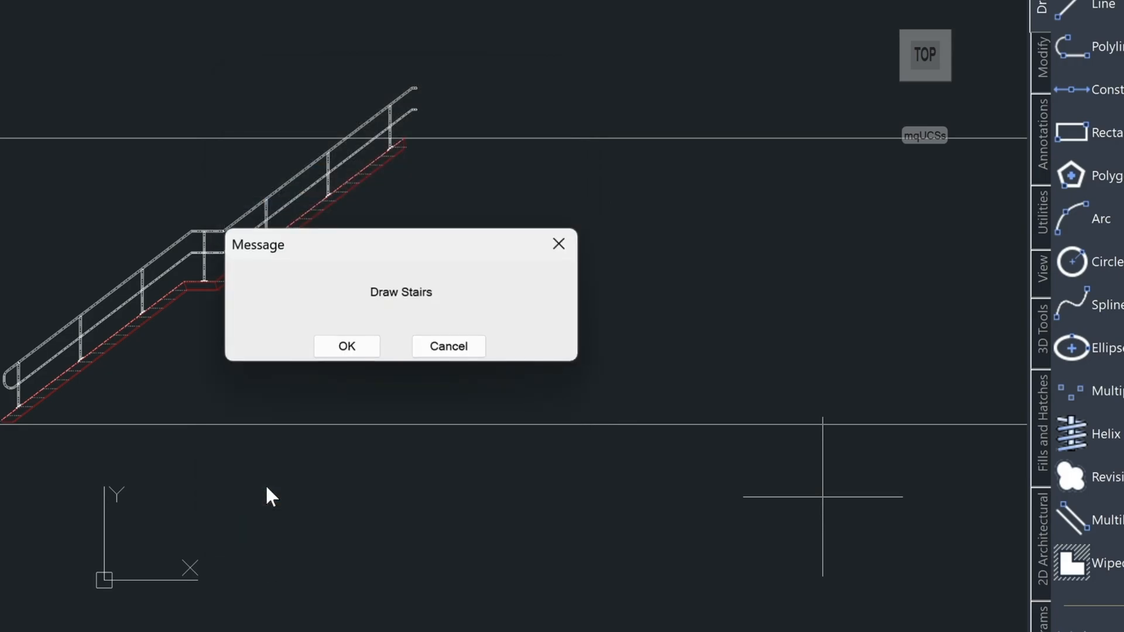
Draw the two-flight stair with handrails, its lower flight turning back at the landing.
{"action": "left_click", "coordinate": [346, 346]}
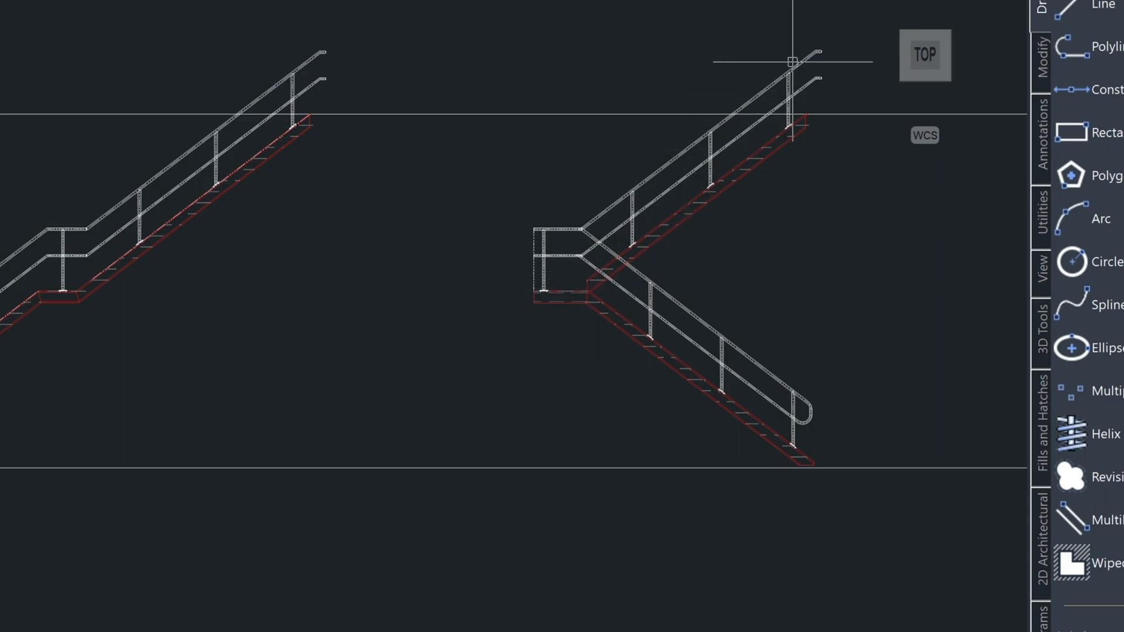
{"action": "mouse_move", "coordinate": [476, 305]}
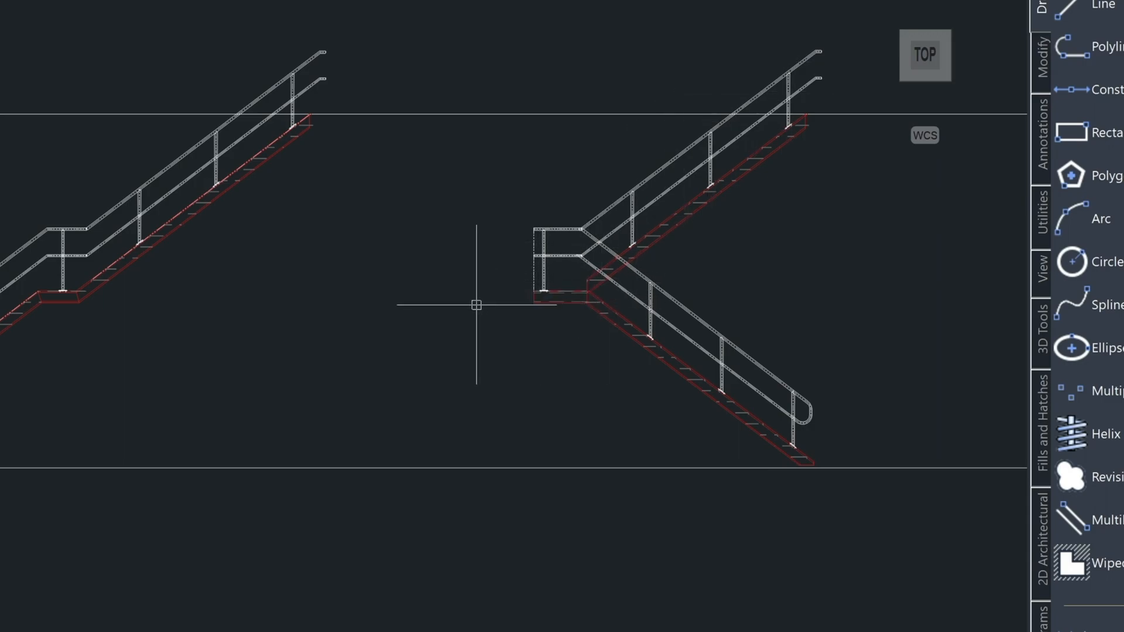
{"action": "mouse_move", "coordinate": [512, 297]}
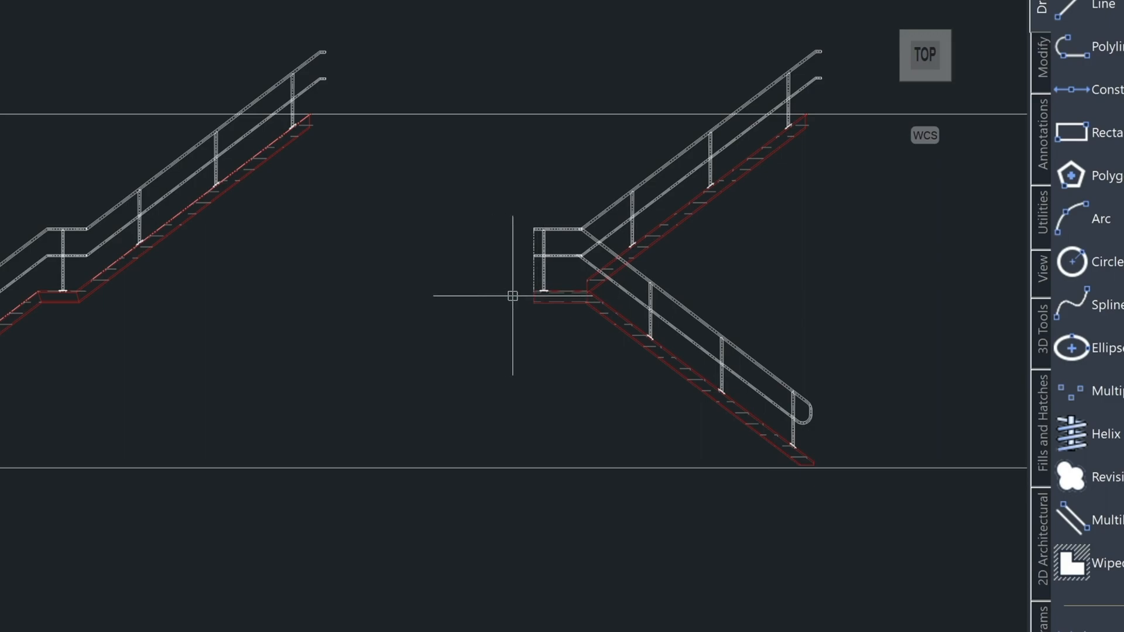
{"action": "type", "text": "E"}
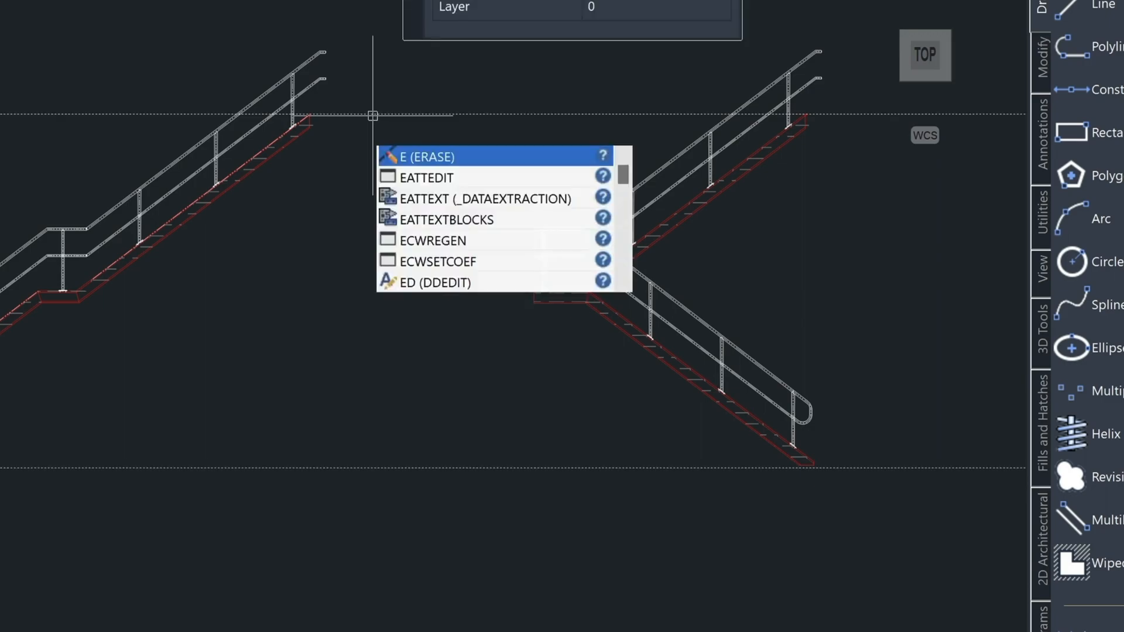